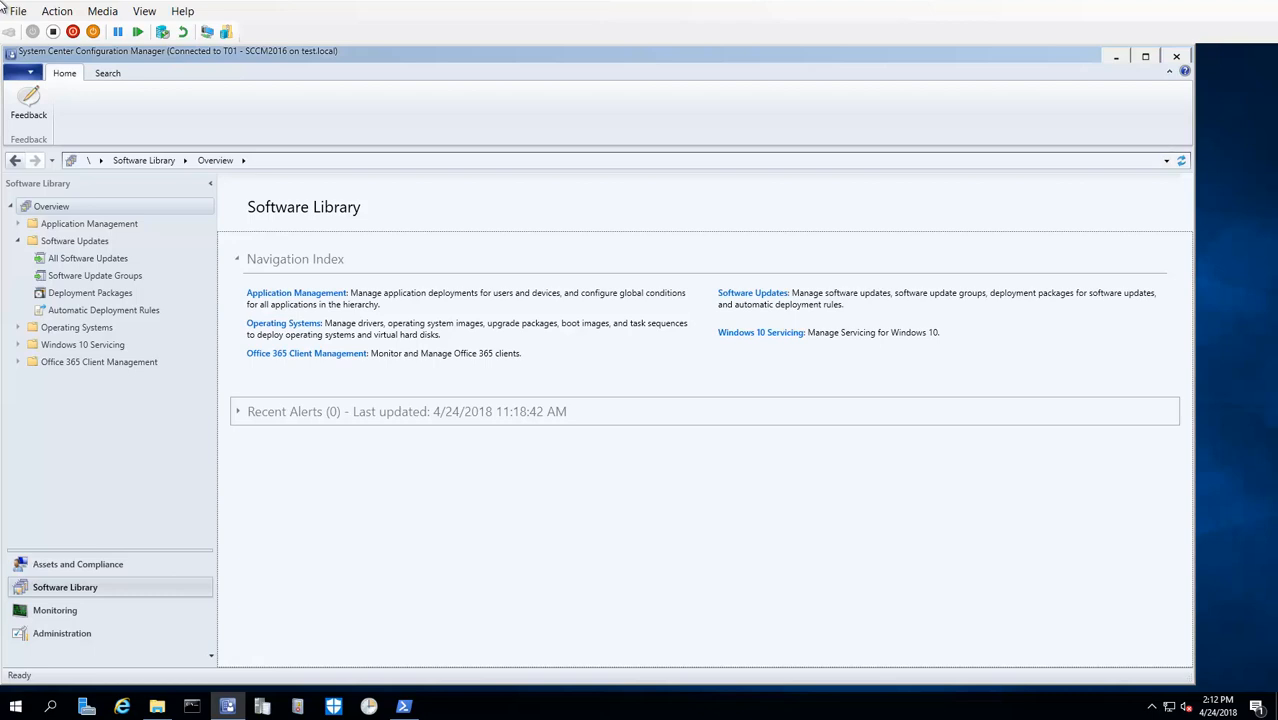
mouse_move(1035, 29)
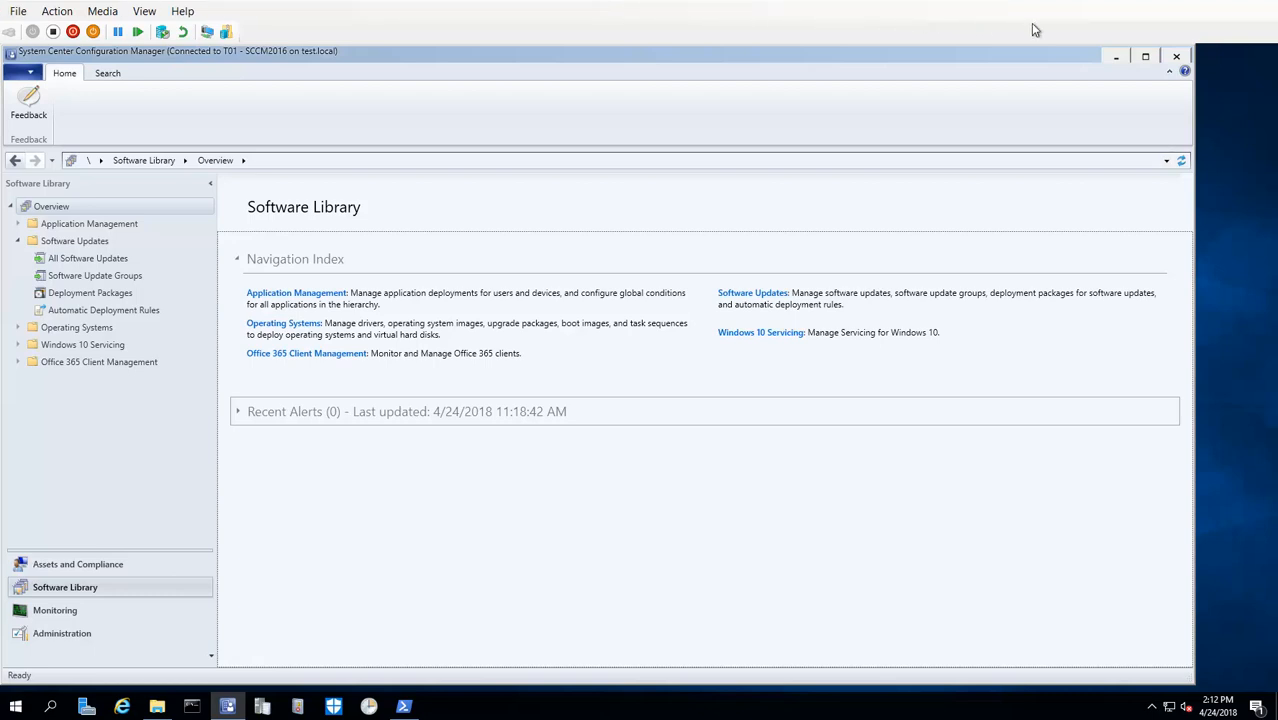
- Close the Configuration Manager console, revealing the Downloads folder with SCCMPatchSetup.exe
left_click(156, 707)
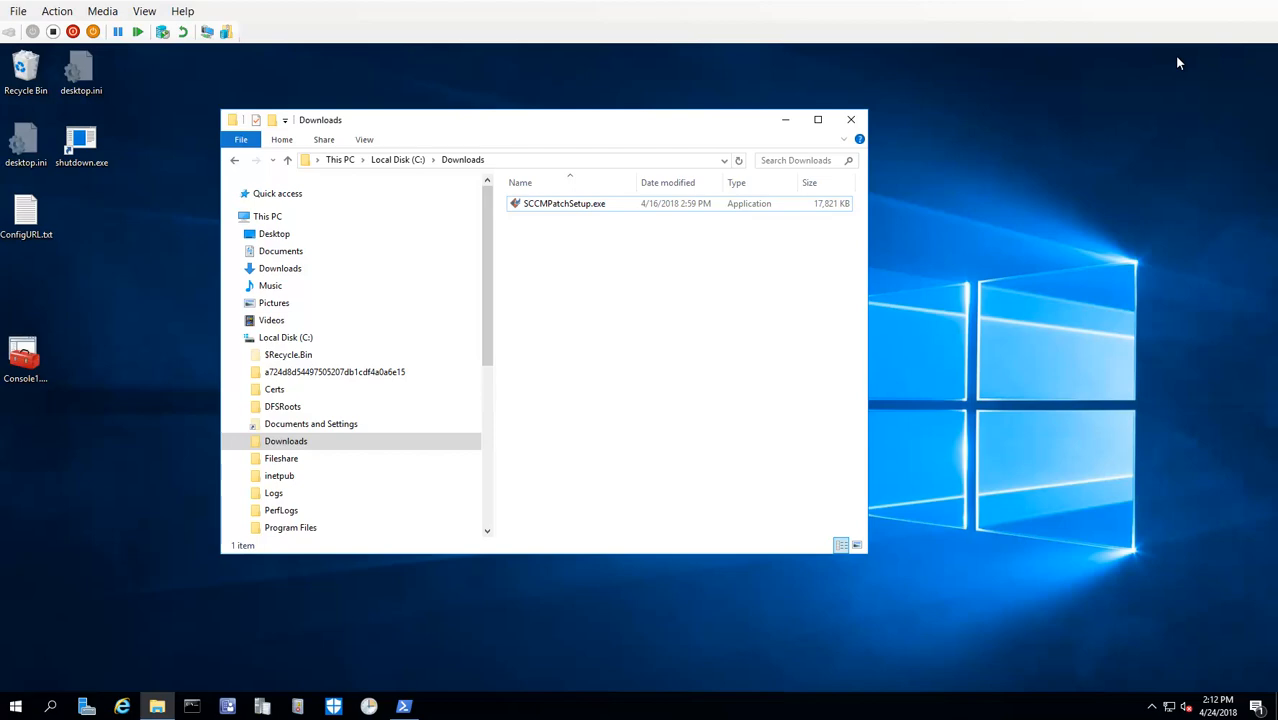
- Run SCCMPatchSetup.exe from Downloads to start Ivanti Patch for SCCM Setup
left_click(564, 203)
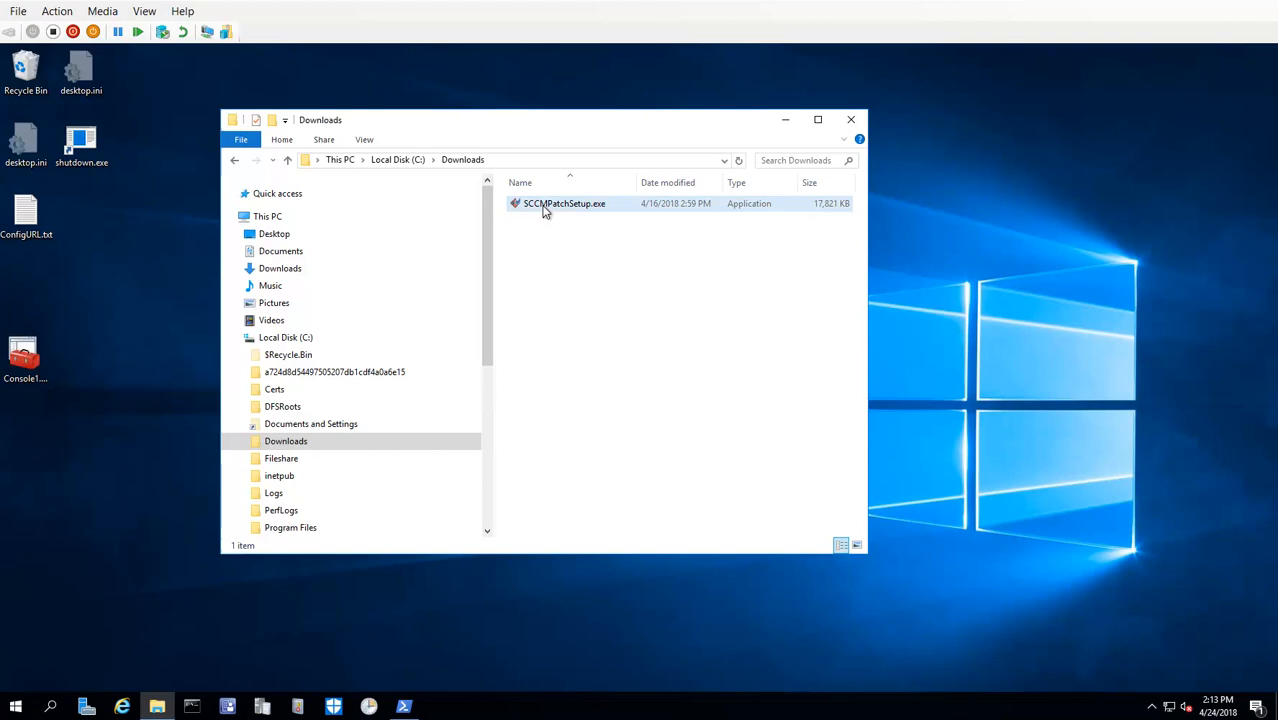
double_click(564, 203)
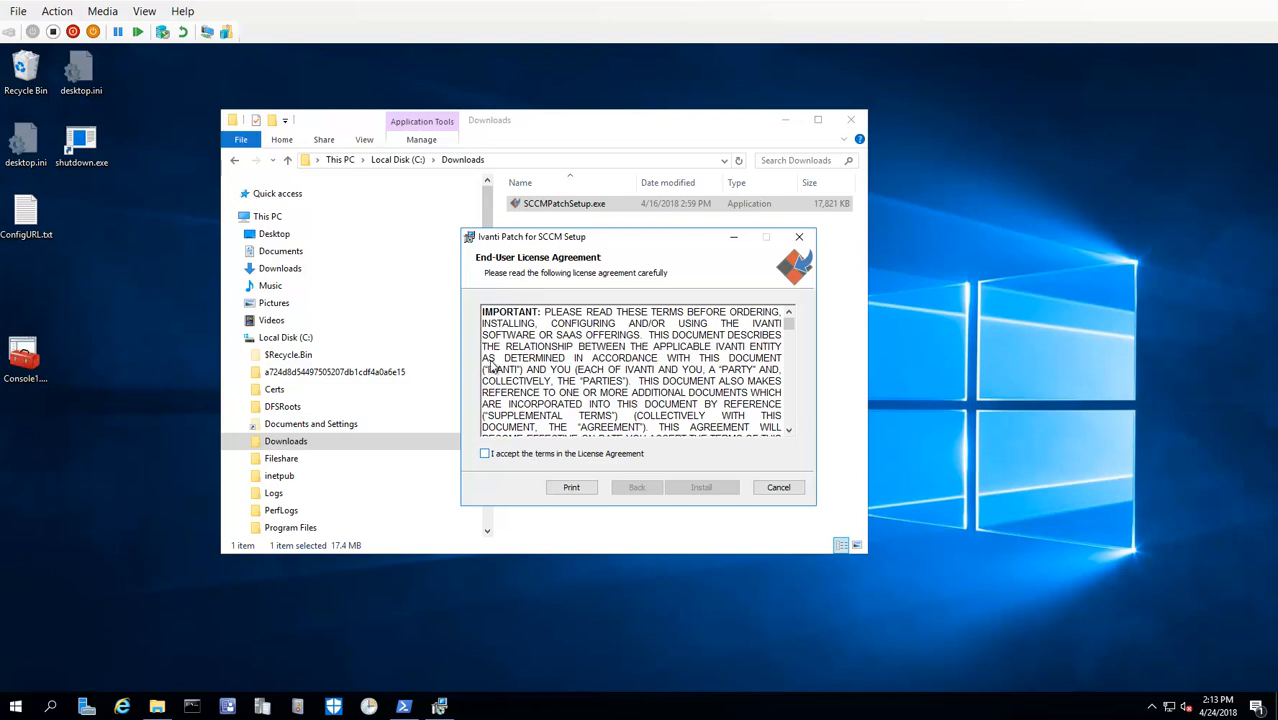
- Accept the license, install and finish Ivanti Patch for SCCM, then close Downloads
left_click(485, 453)
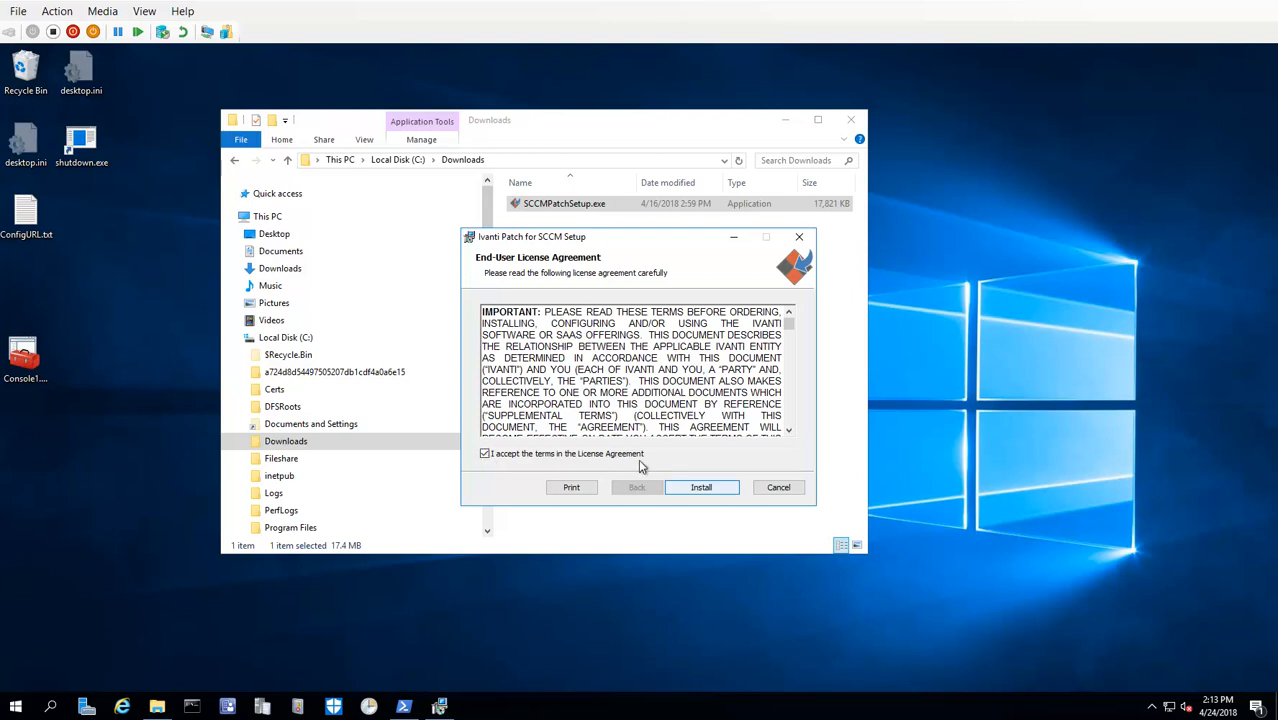
left_click(701, 487)
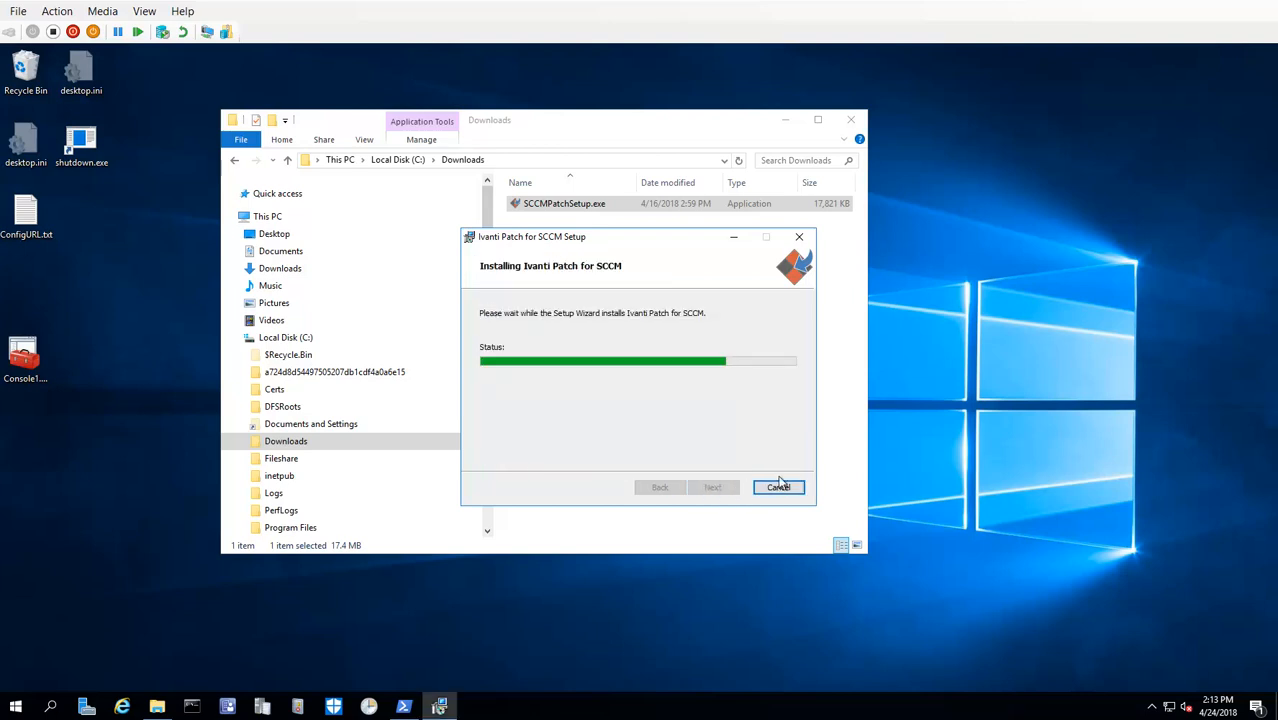
mouse_move(845, 397)
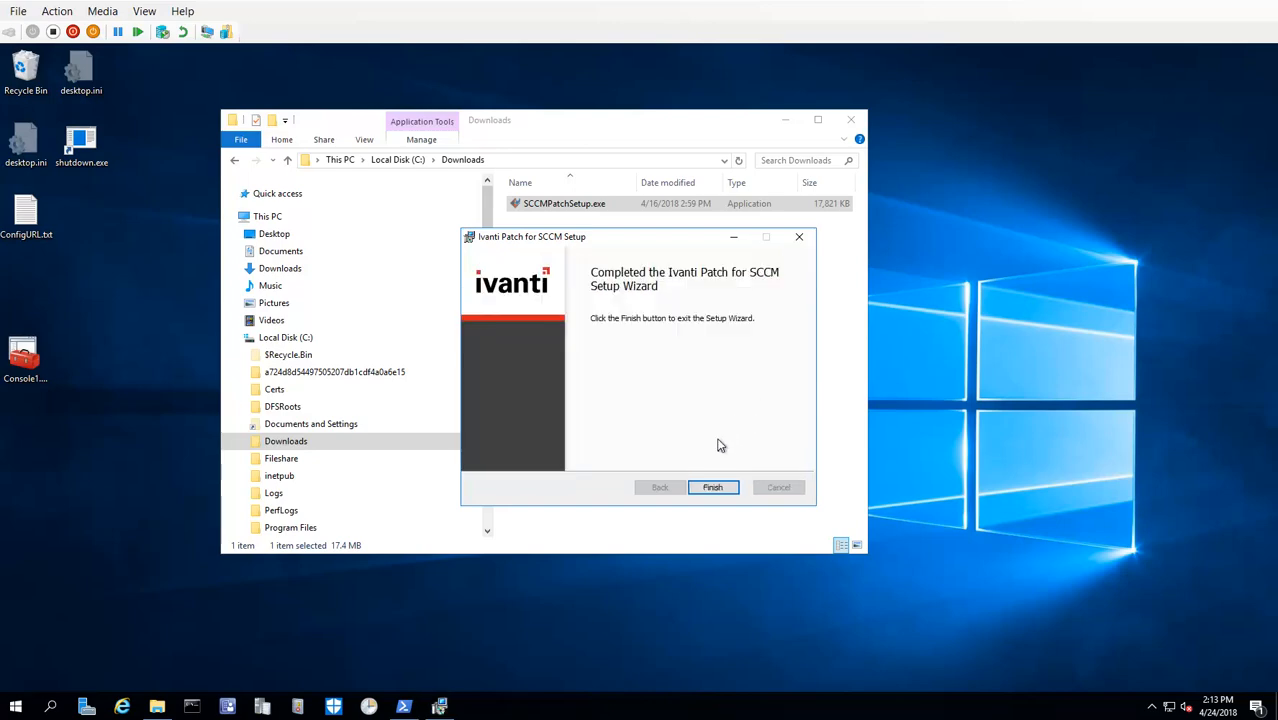
left_click(712, 487)
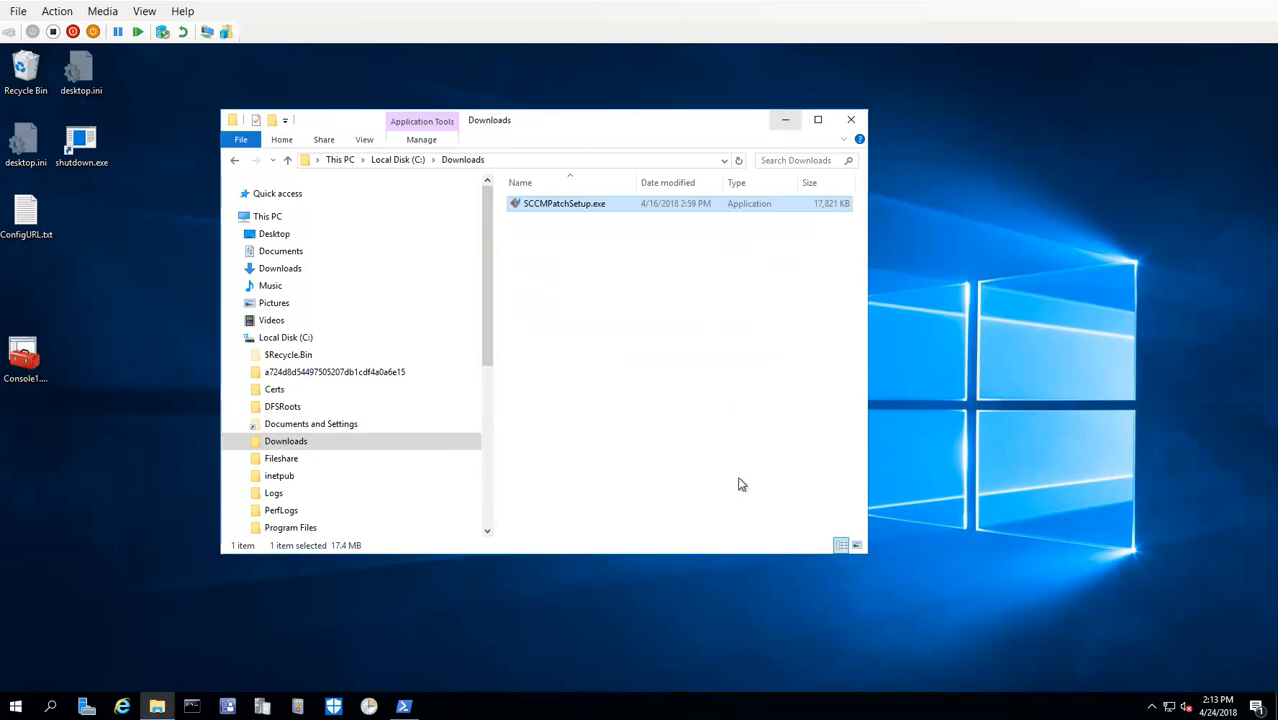
left_click(851, 119)
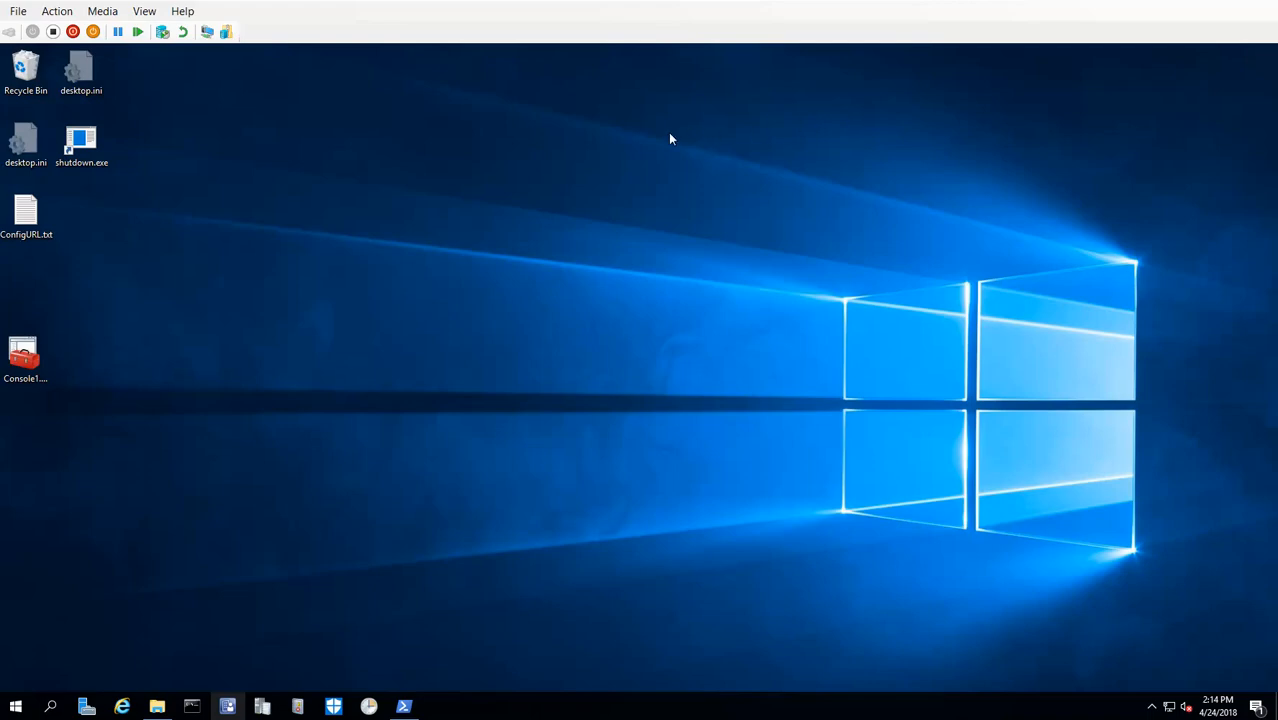
- Relaunch the Configuration Manager console and go to the Software Library workspace
right_click(227, 706)
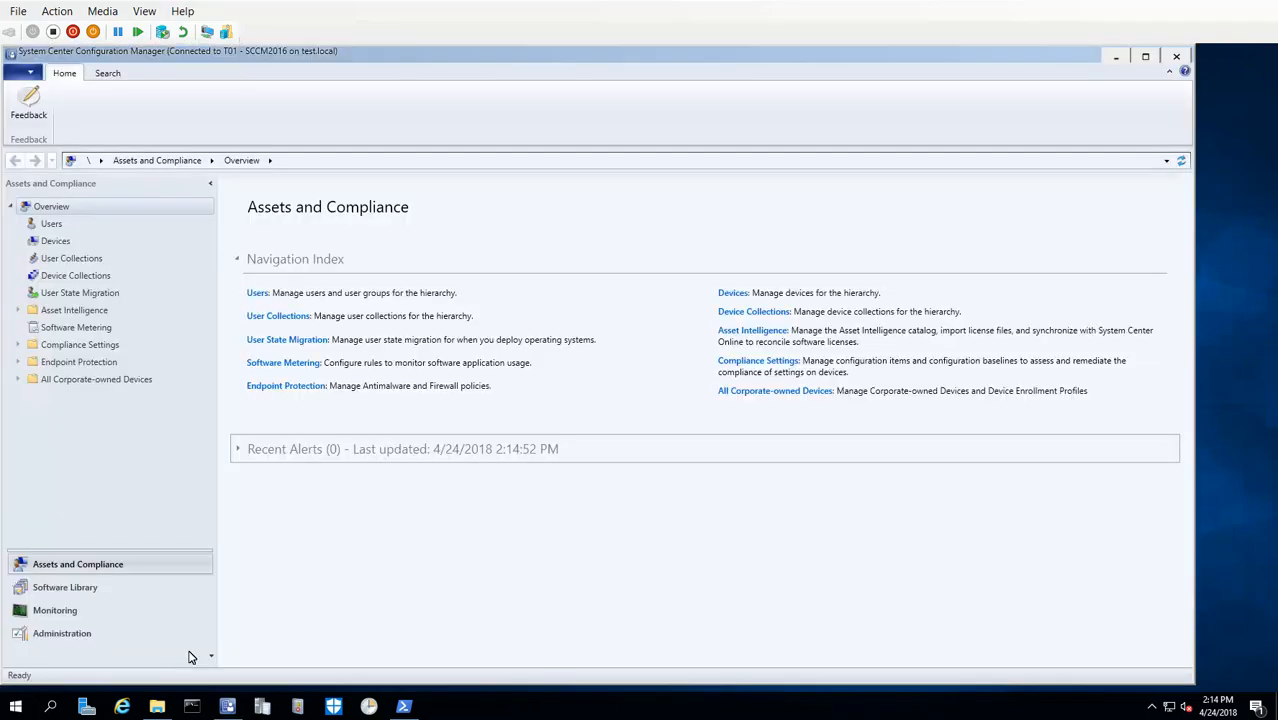
mouse_move(65, 627)
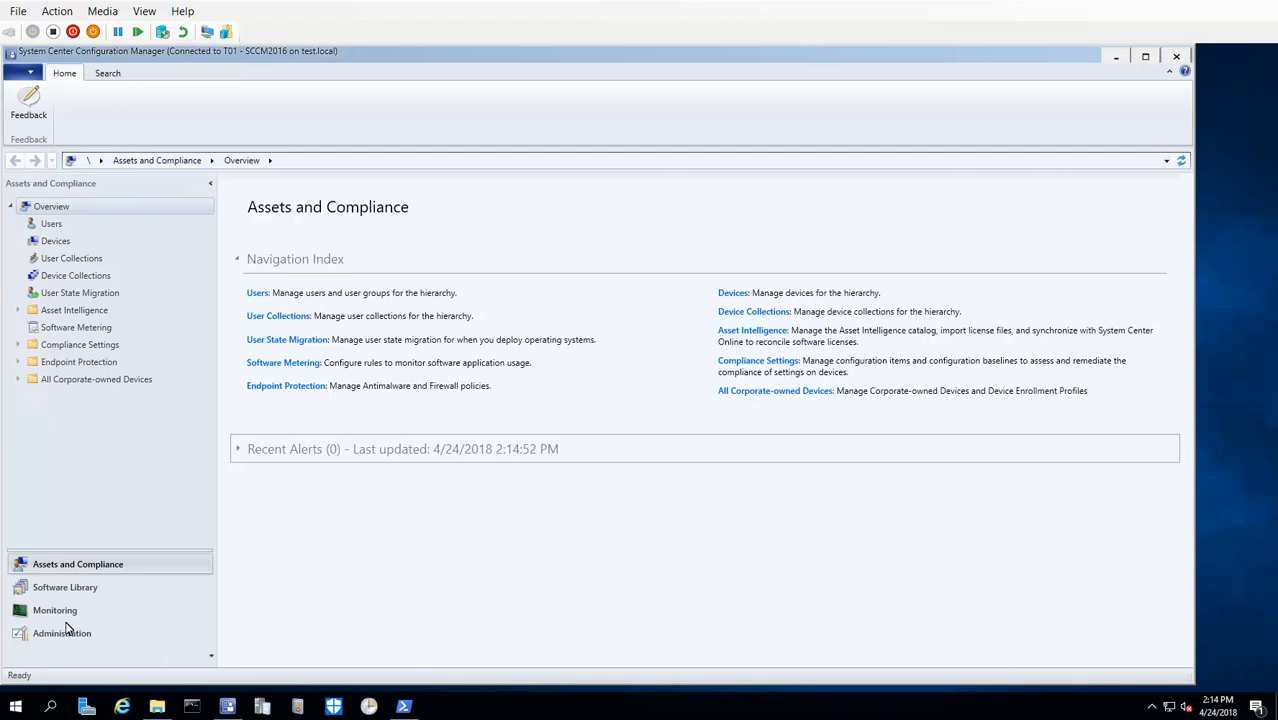
left_click(65, 587)
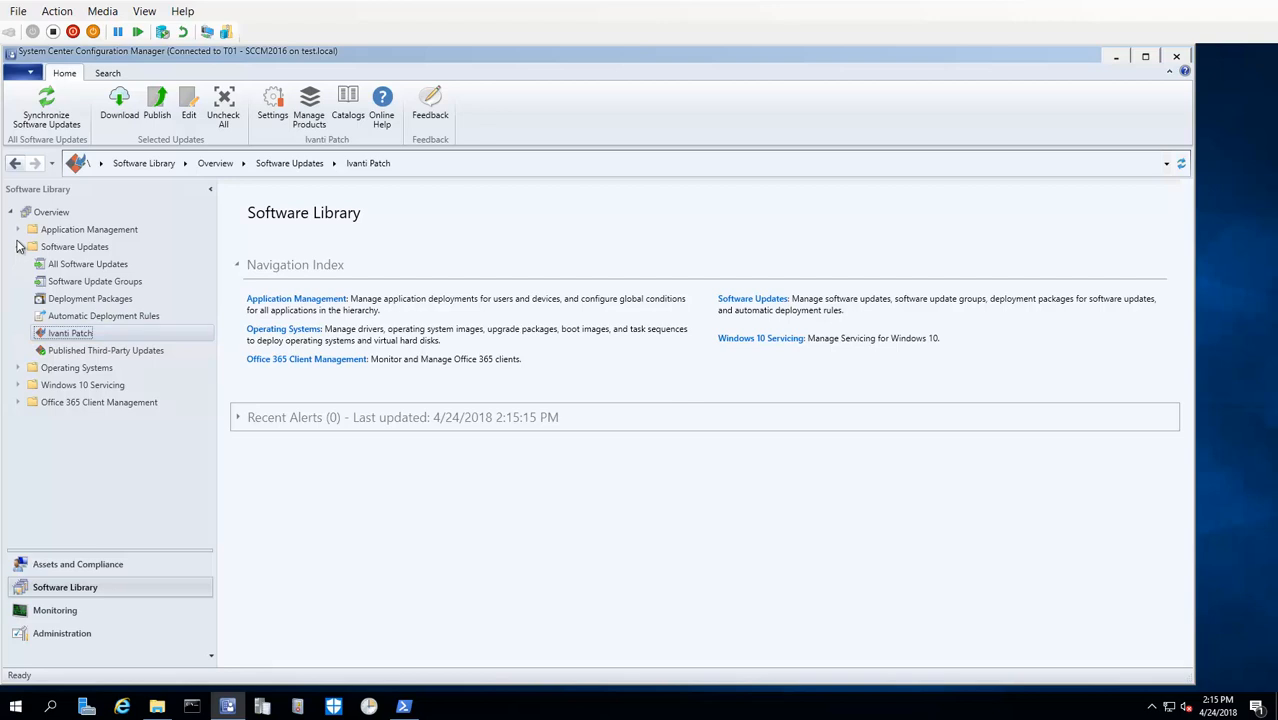
left_click(106, 350)
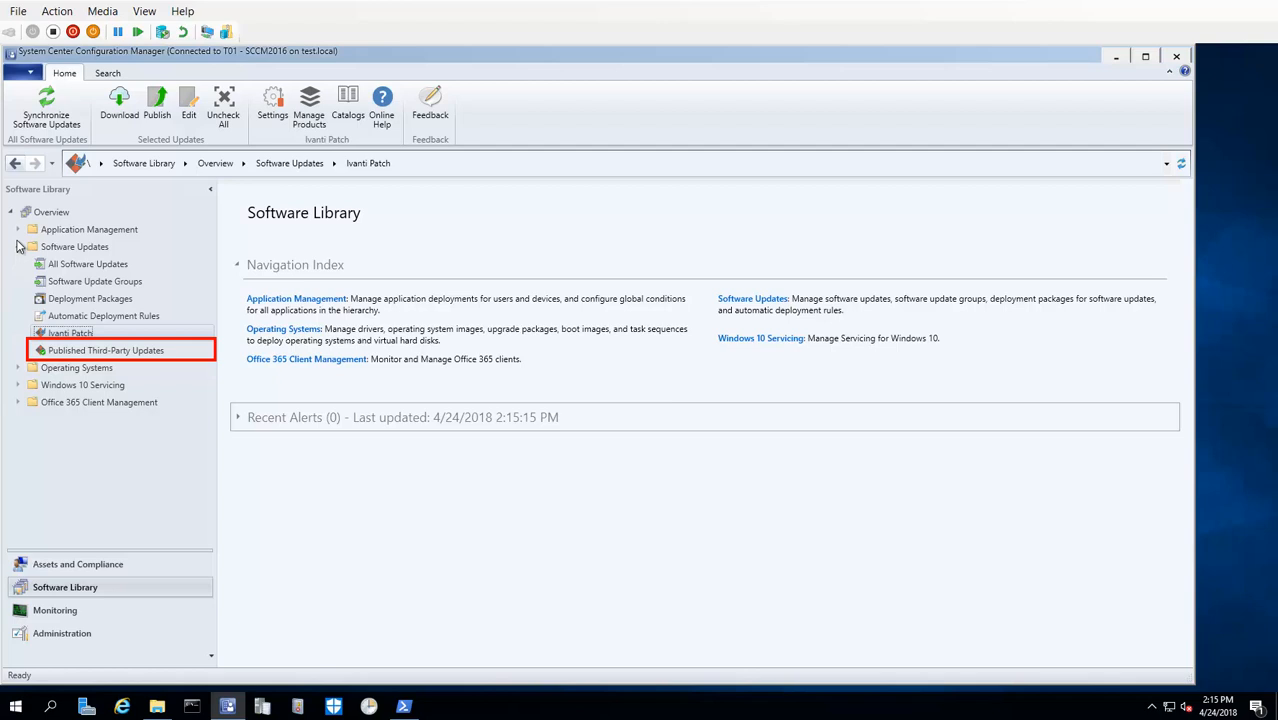
- Select the Ivanti Patch node under Software Updates to launch the settings wizard
left_click(70, 332)
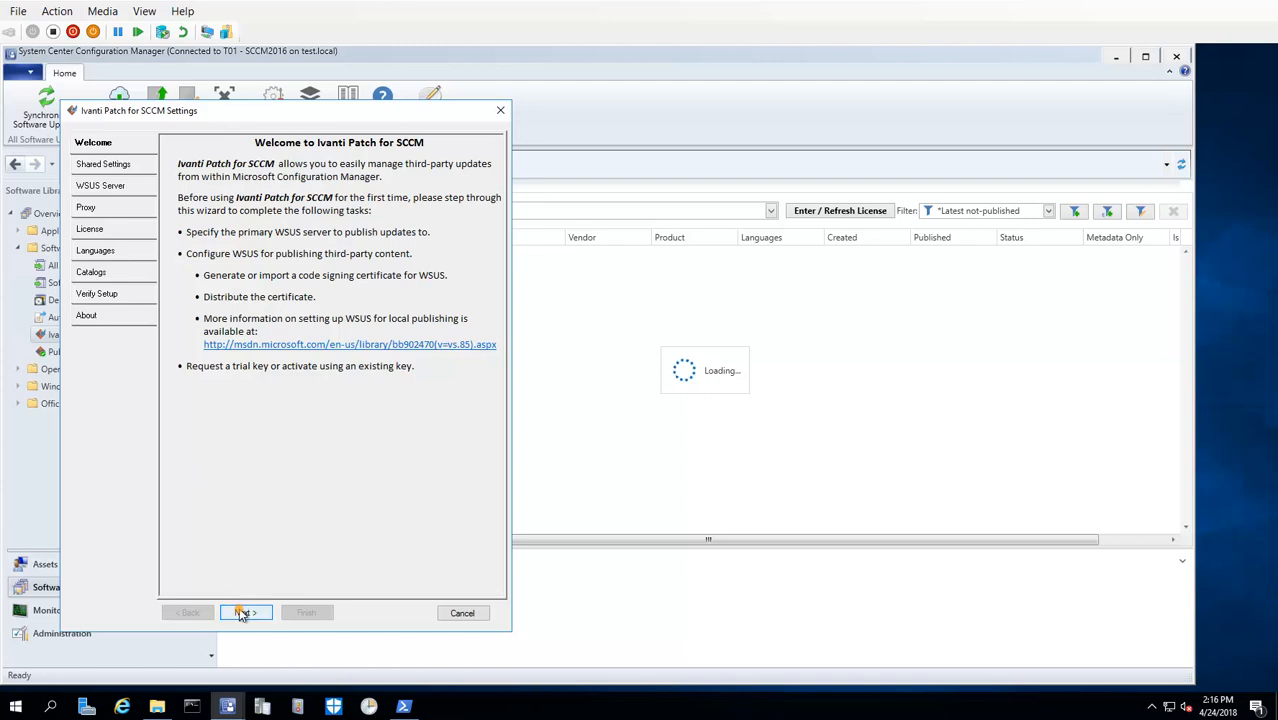
- Advance past the Welcome page to Share Settings and Filters
left_click(245, 612)
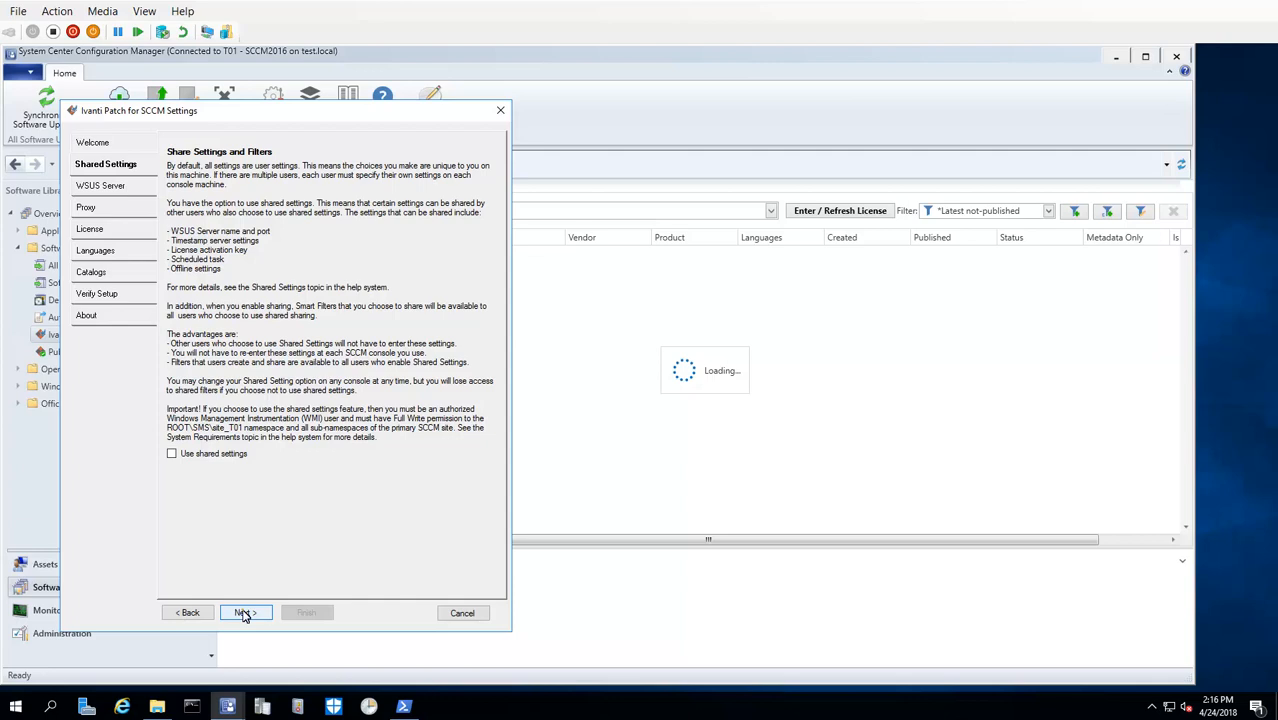
- Test the connection to WSUS server SCCM2016.test.local on port 8531 successfully
left_click(245, 612)
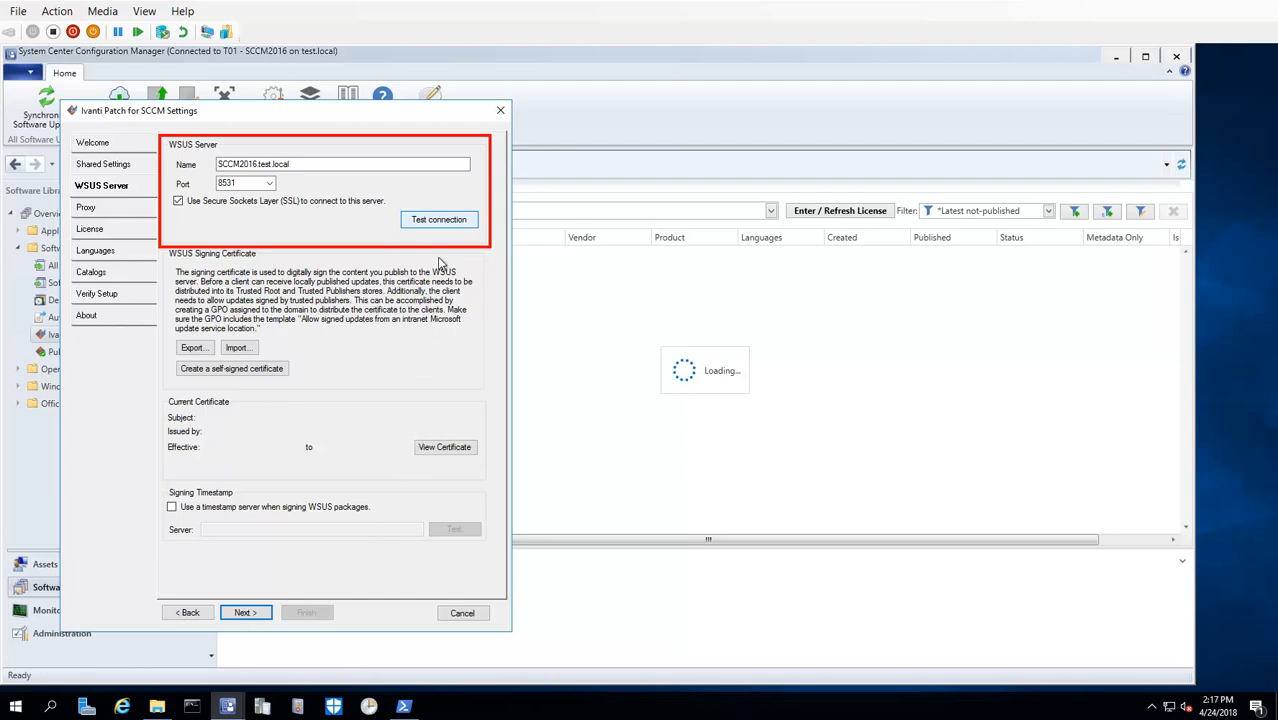
left_click(438, 219)
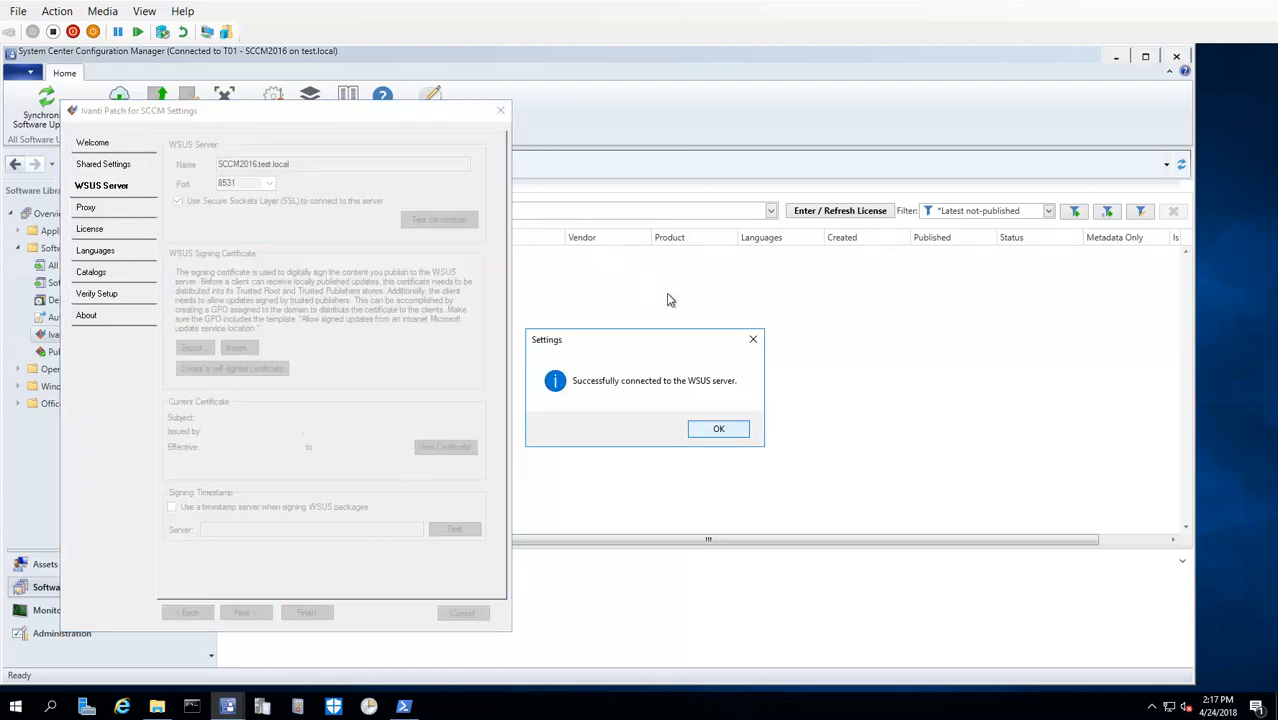
left_click(718, 428)
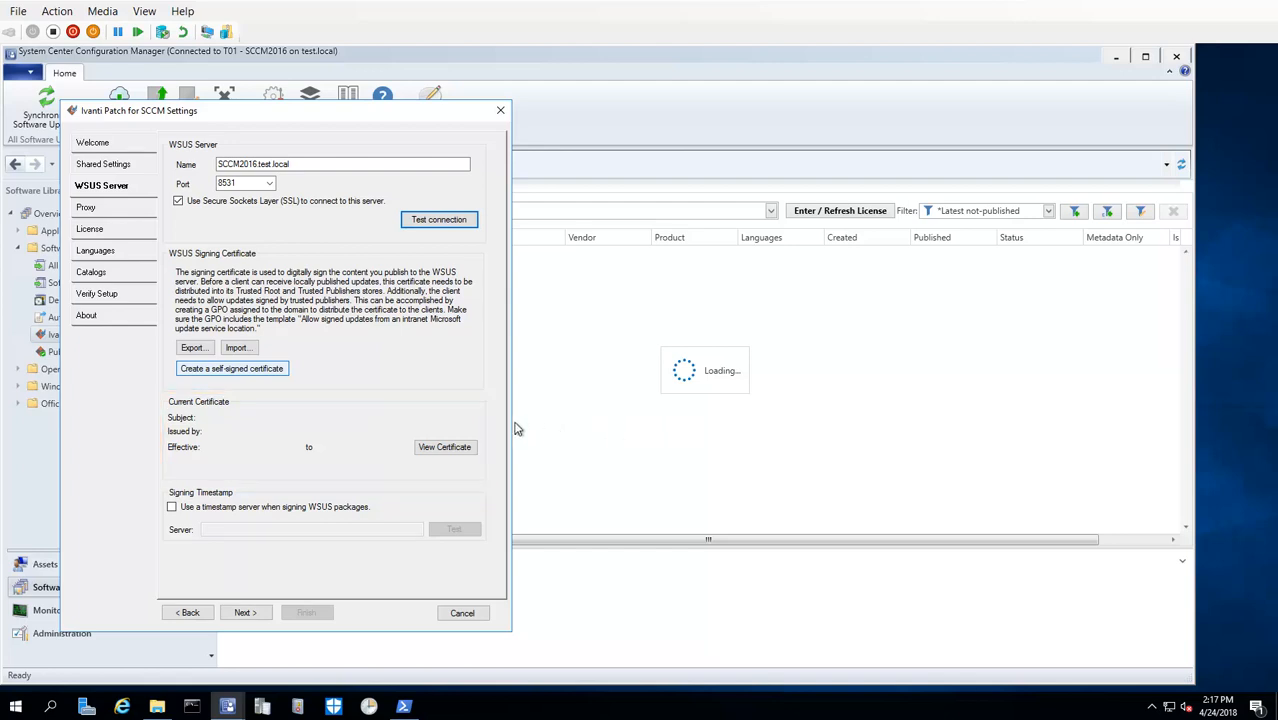
mouse_move(226, 383)
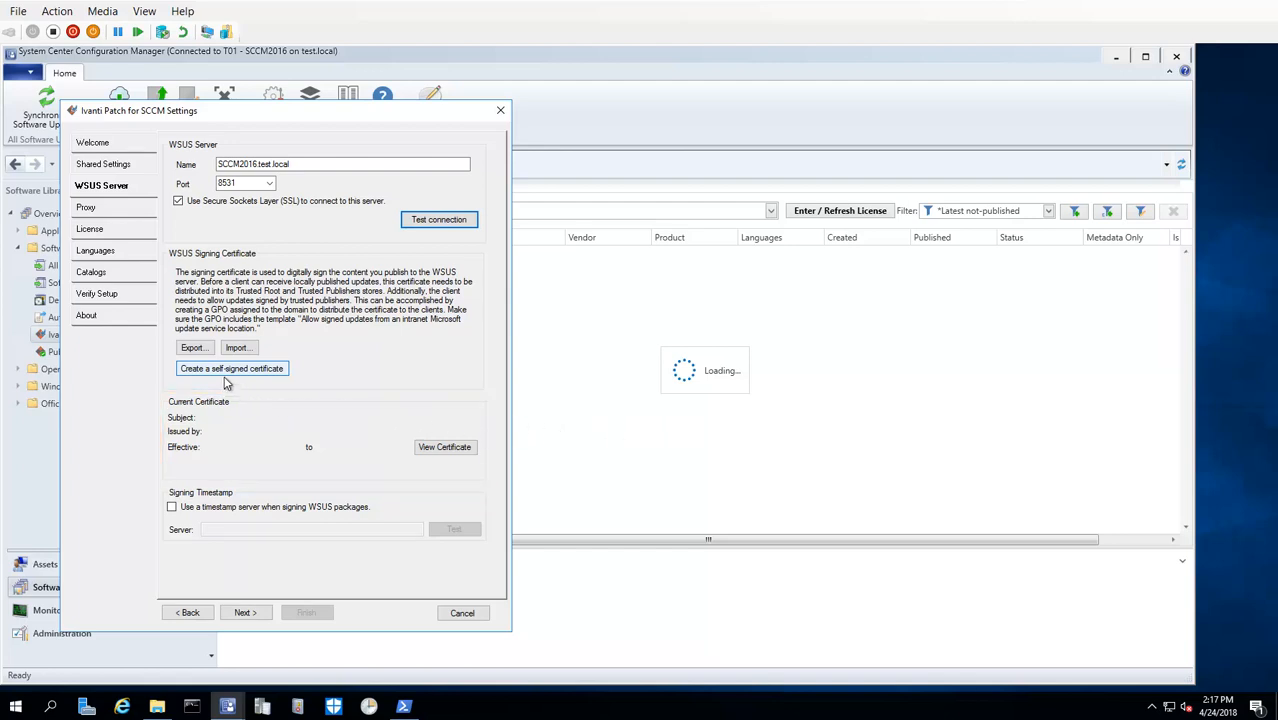
- Create a self-signed WSUS Publishers signing certificate, valid through 4/23/2023
left_click(231, 368)
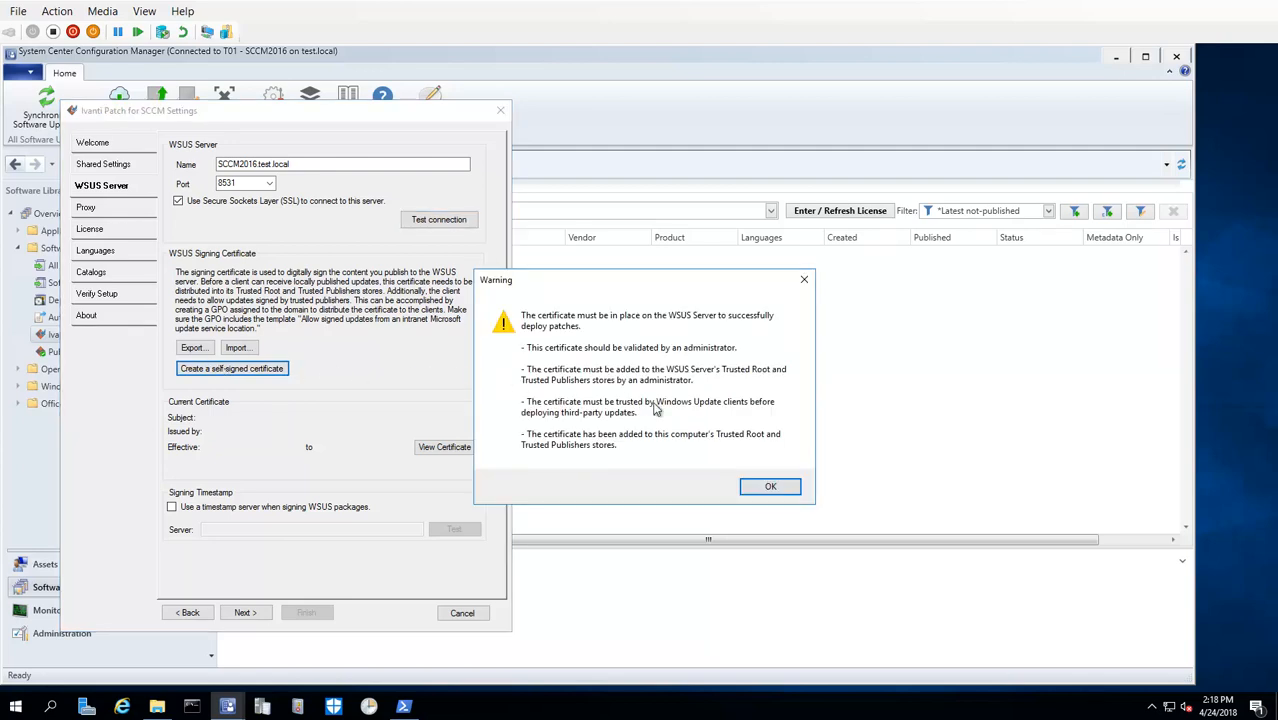
left_click(770, 486)
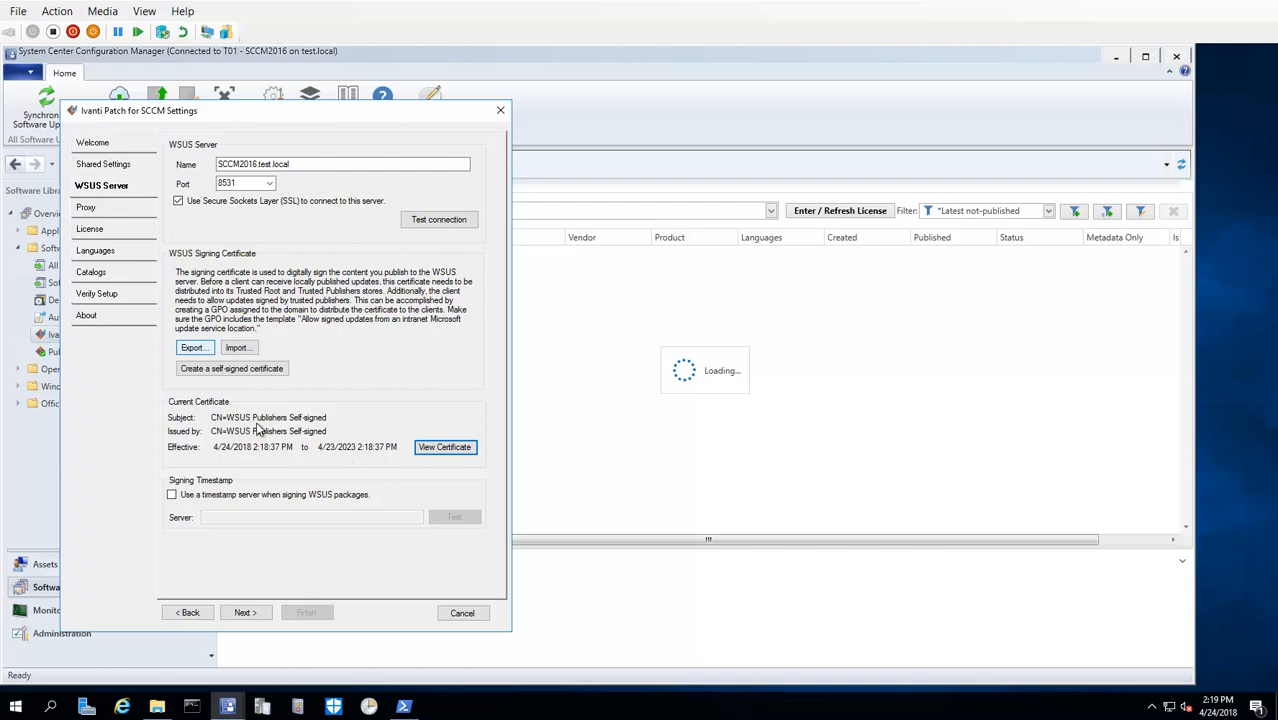
- Export the signing certificate as CodeSigningCert into C:\Certs
left_click(193, 347)
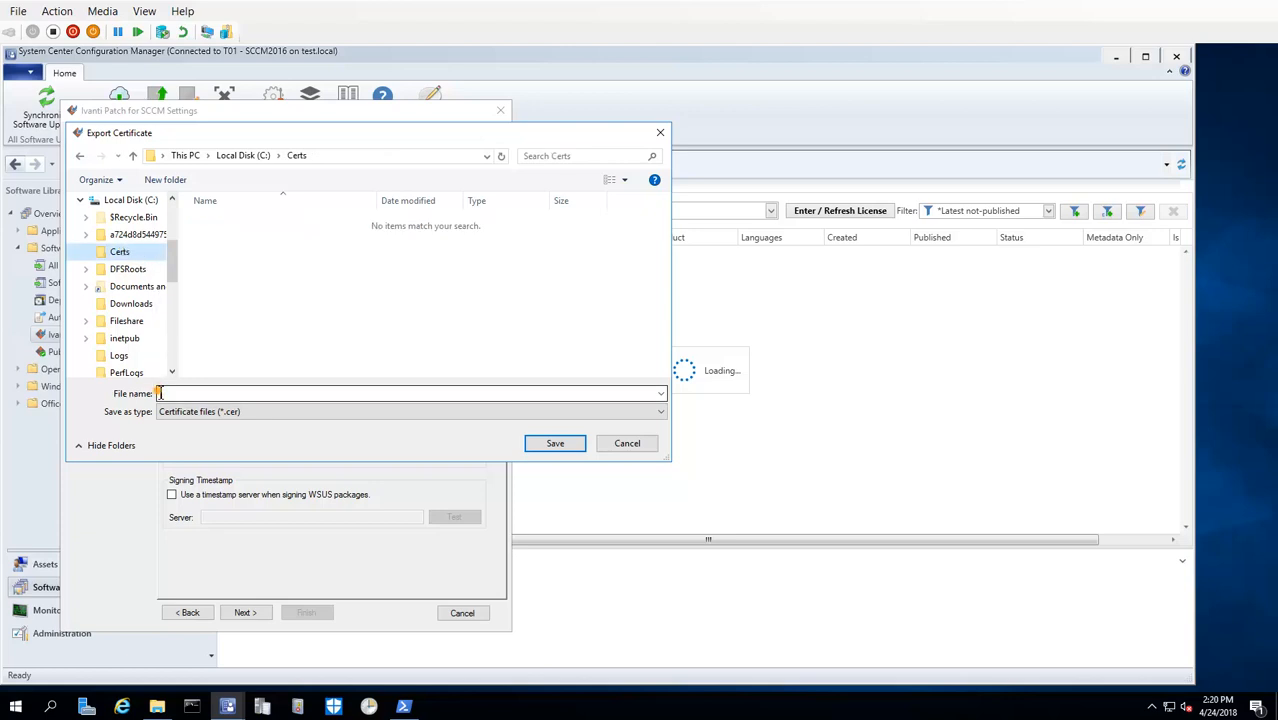
type("CodeSigningCert")
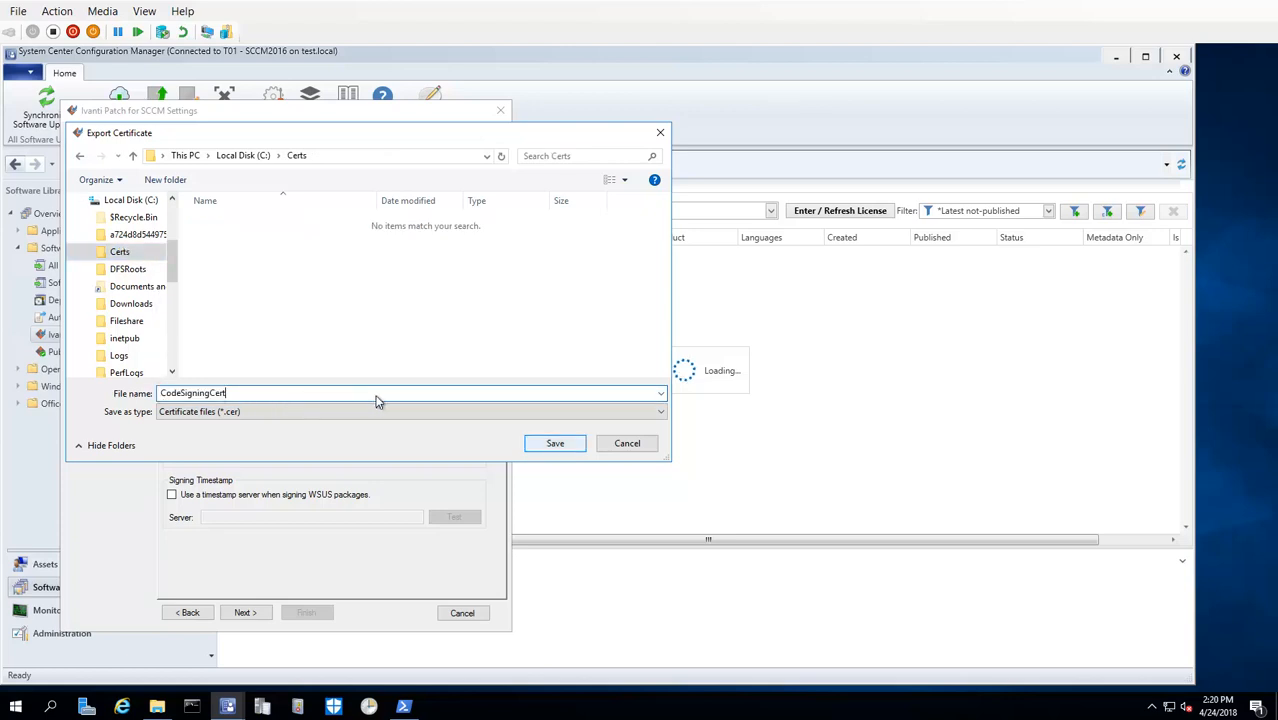
left_click(554, 443)
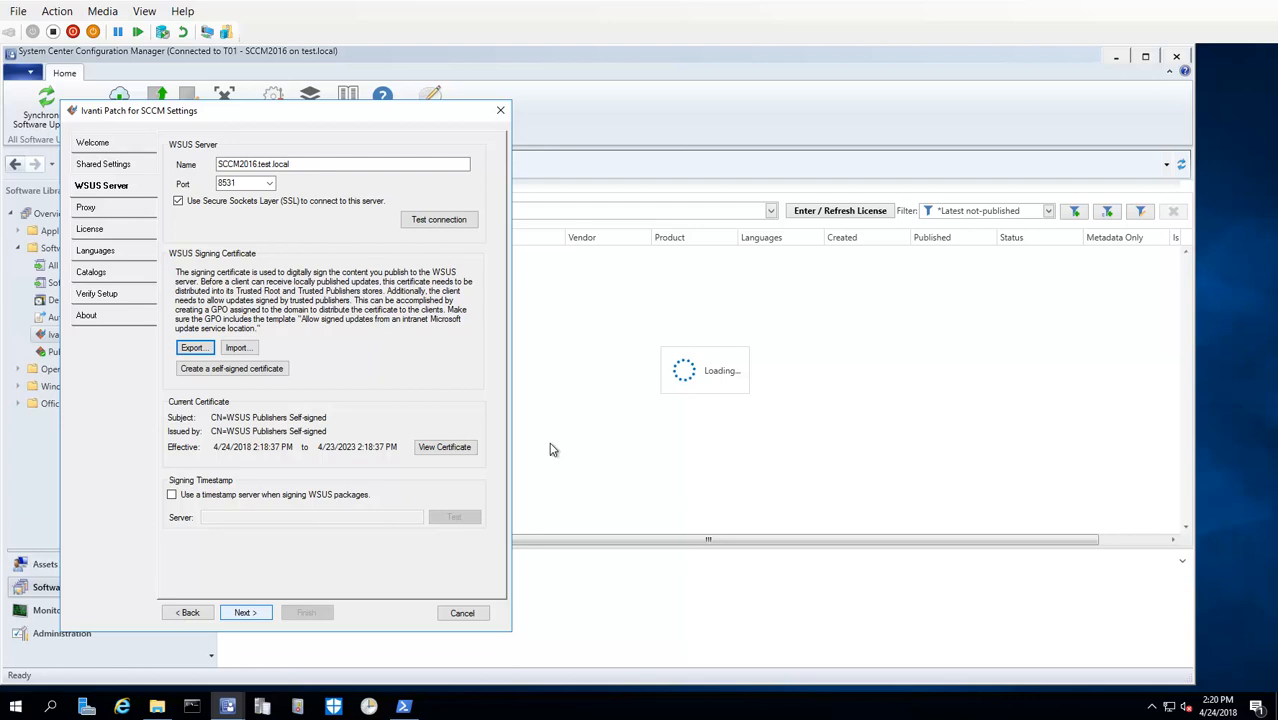
mouse_move(283, 521)
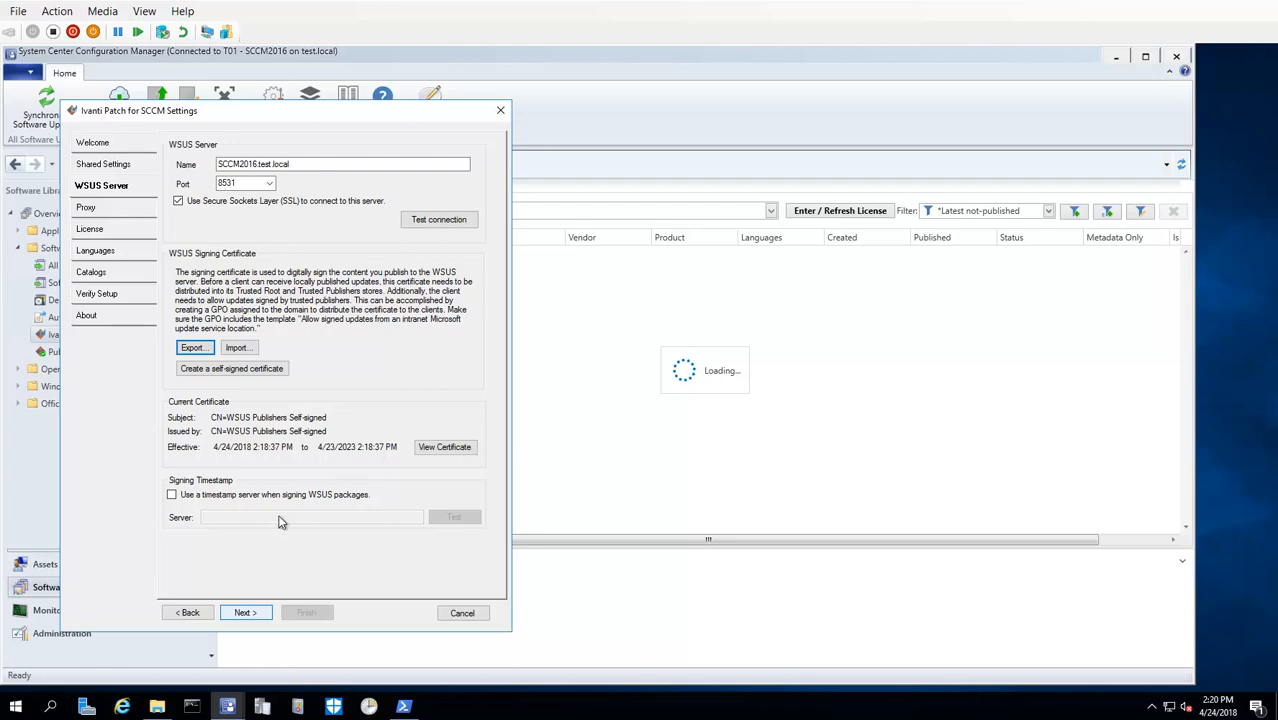
- Leave the WSUS Server page for Proxy settings, which confirm internet access
left_click(245, 612)
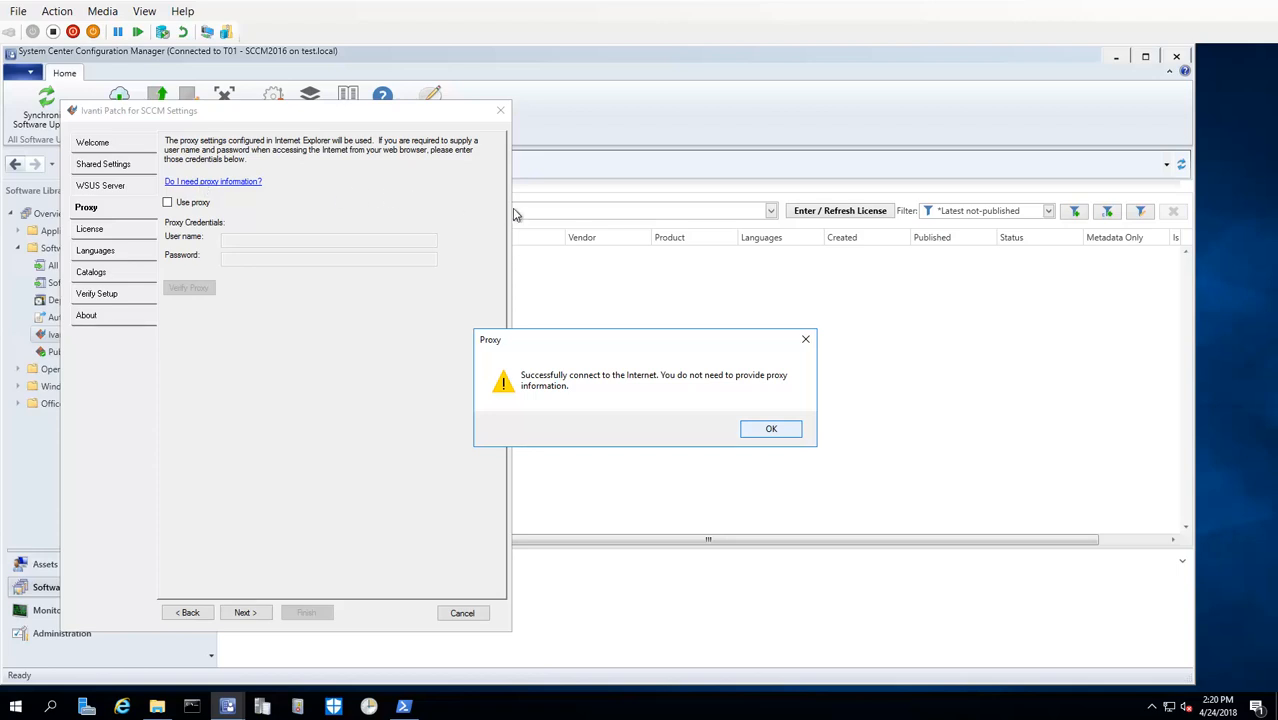
- Dismiss the successful internet connection test message on the Proxy page
left_click(771, 429)
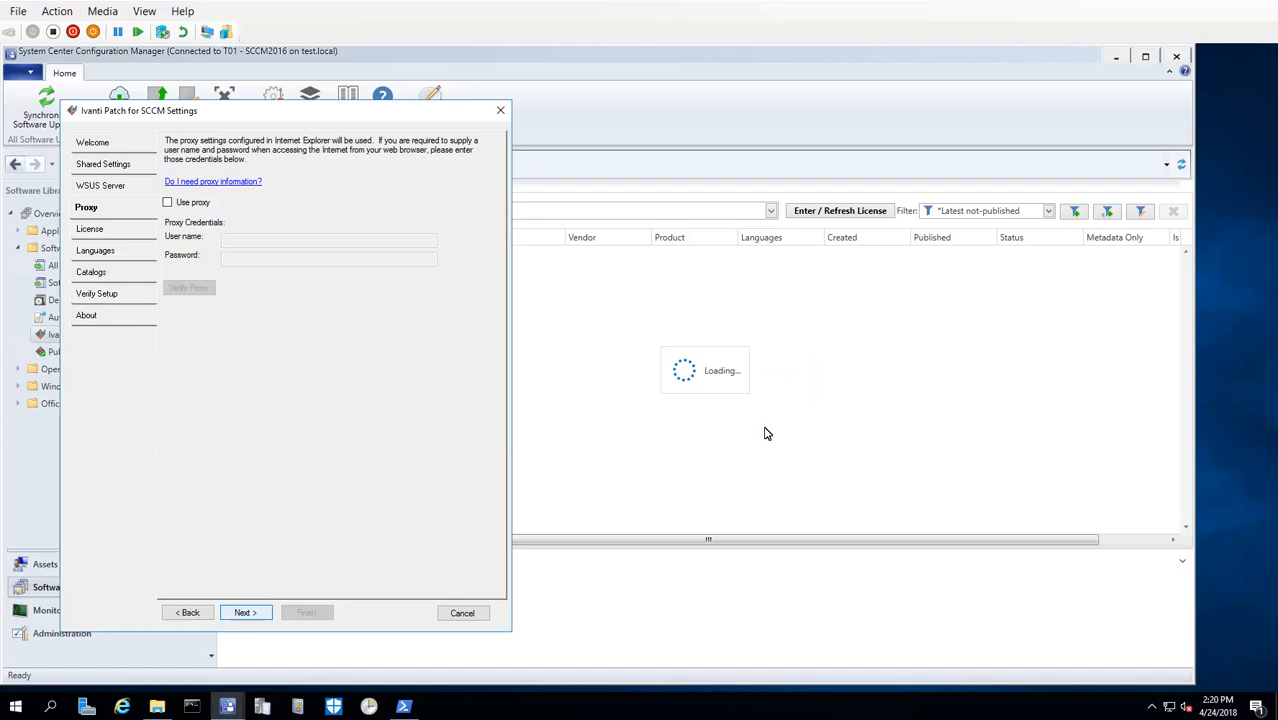
mouse_move(766, 431)
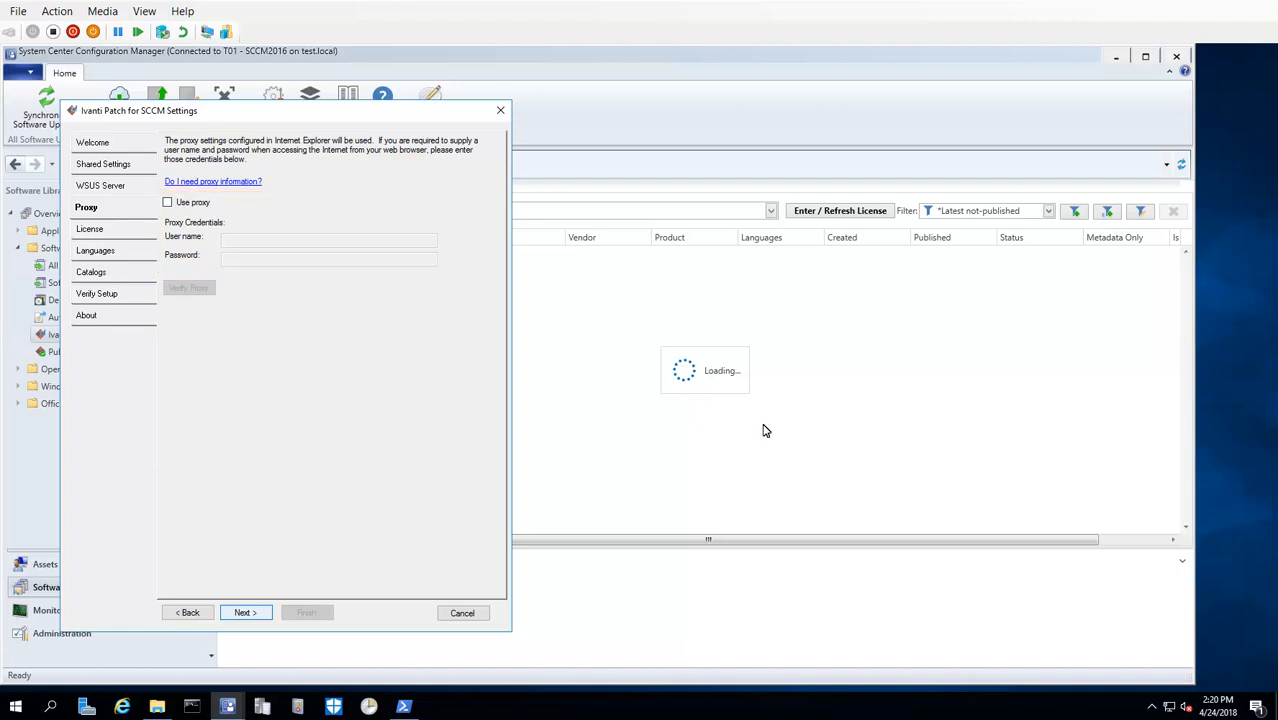
mouse_move(295, 518)
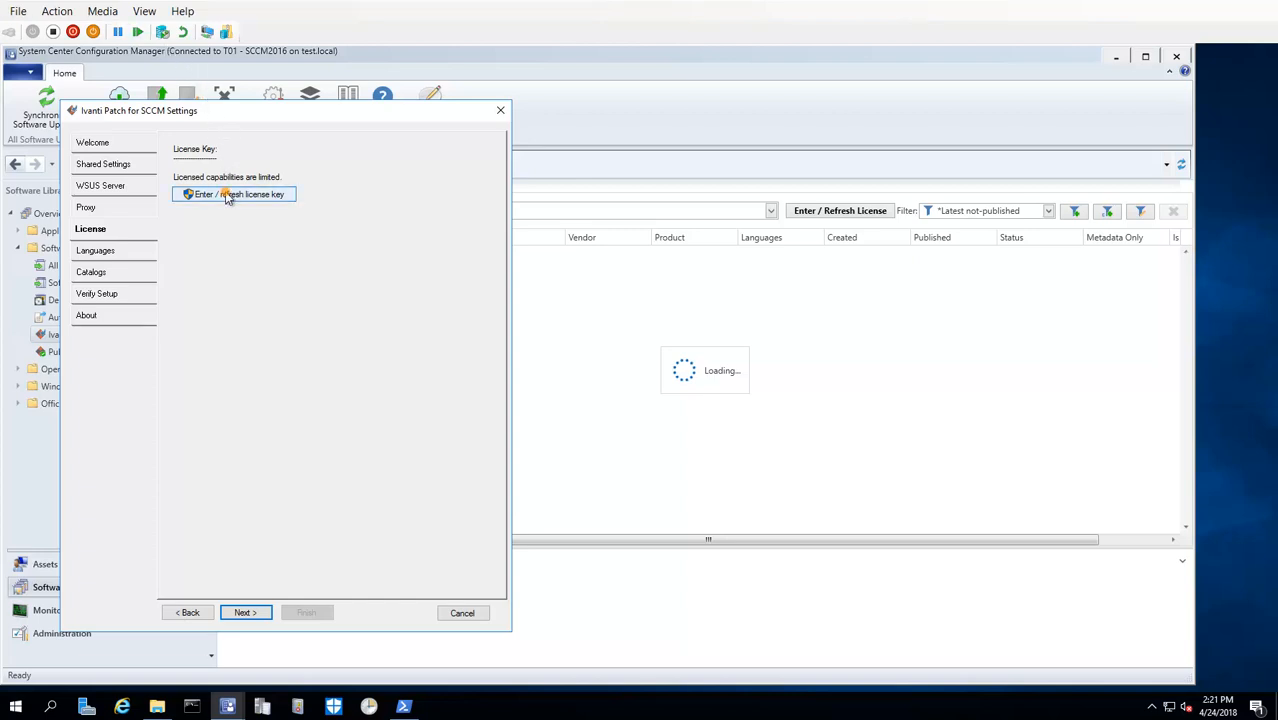
- Add the license key and activate the product license online, showing valid until 2019-04-03
left_click(234, 194)
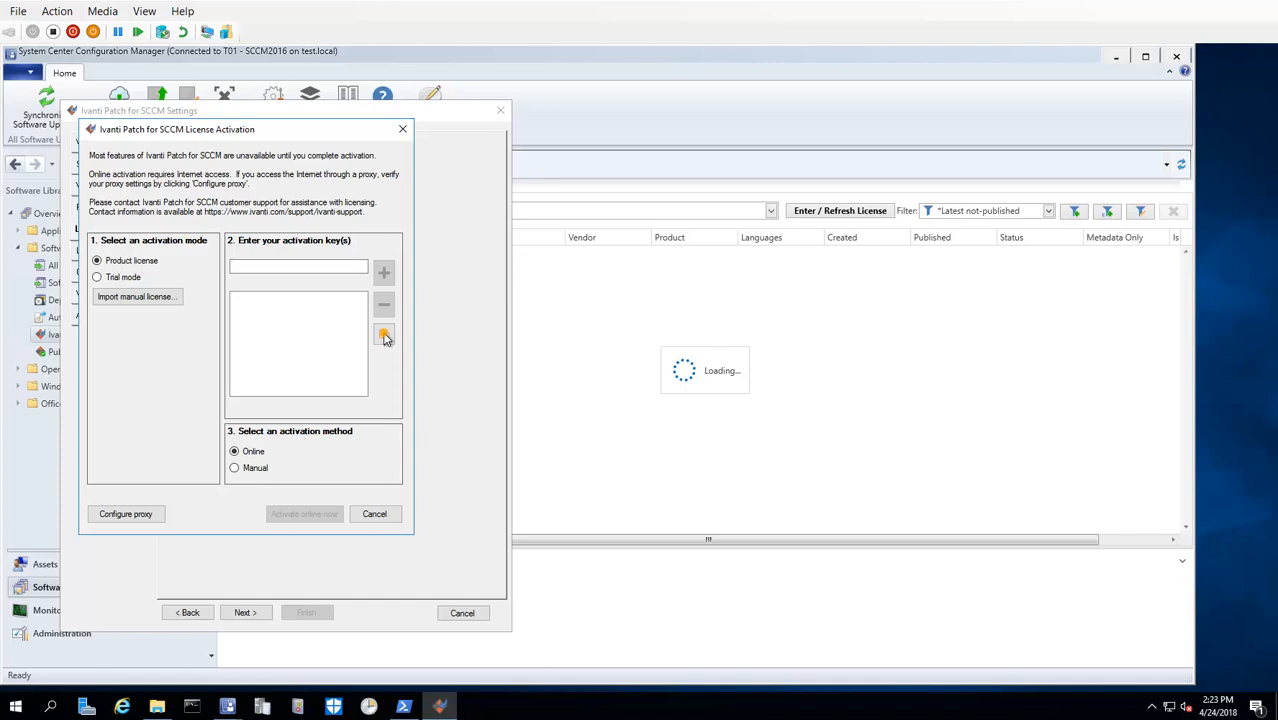
left_click(384, 334)
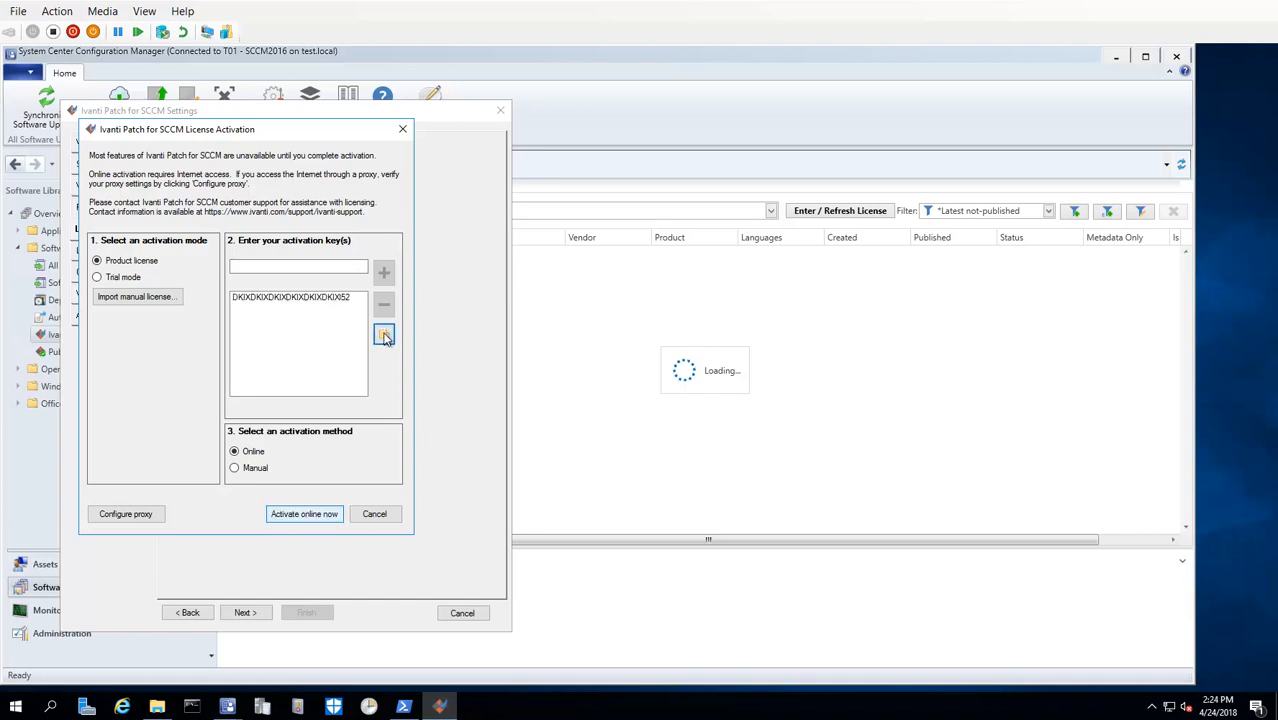
left_click(97, 260)
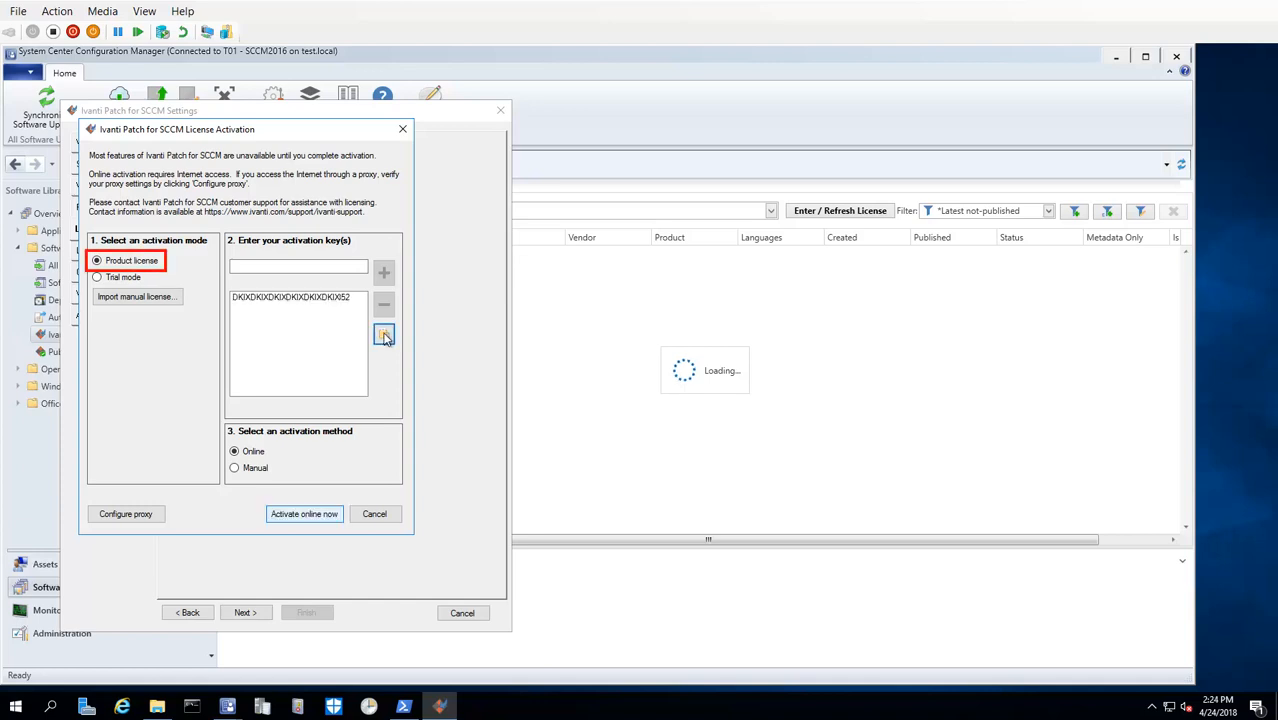
left_click(234, 451)
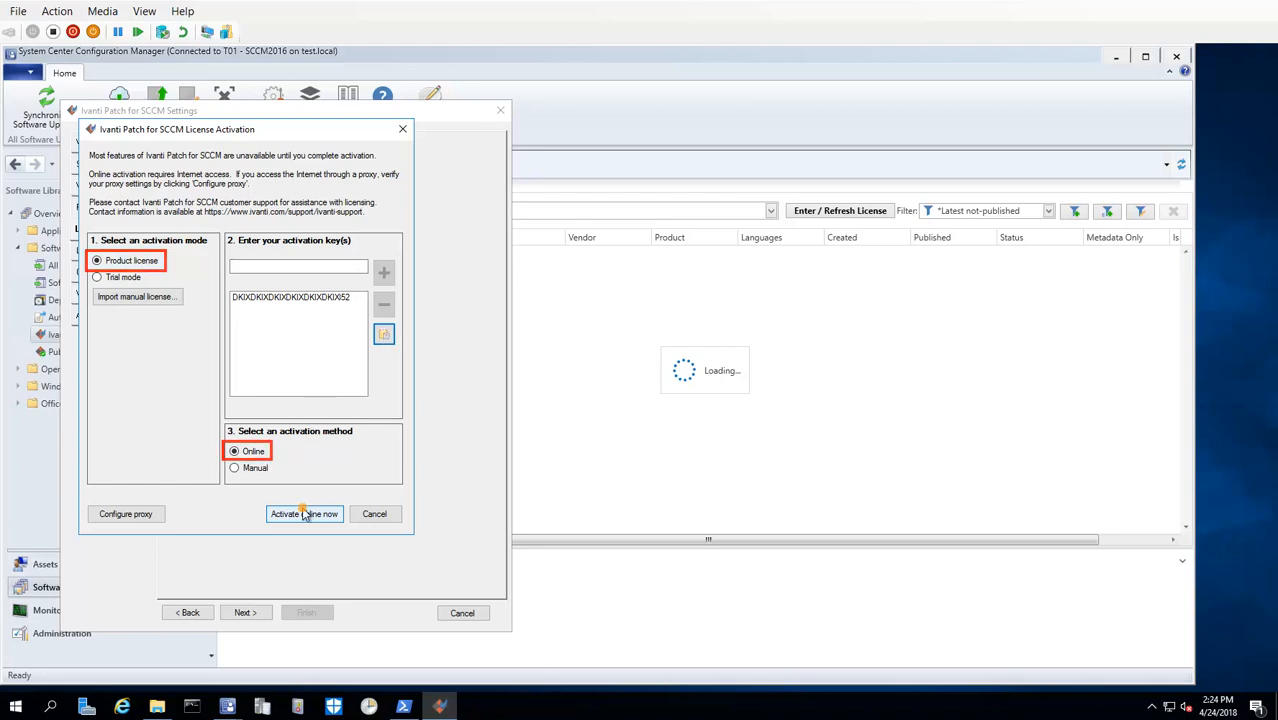
left_click(304, 513)
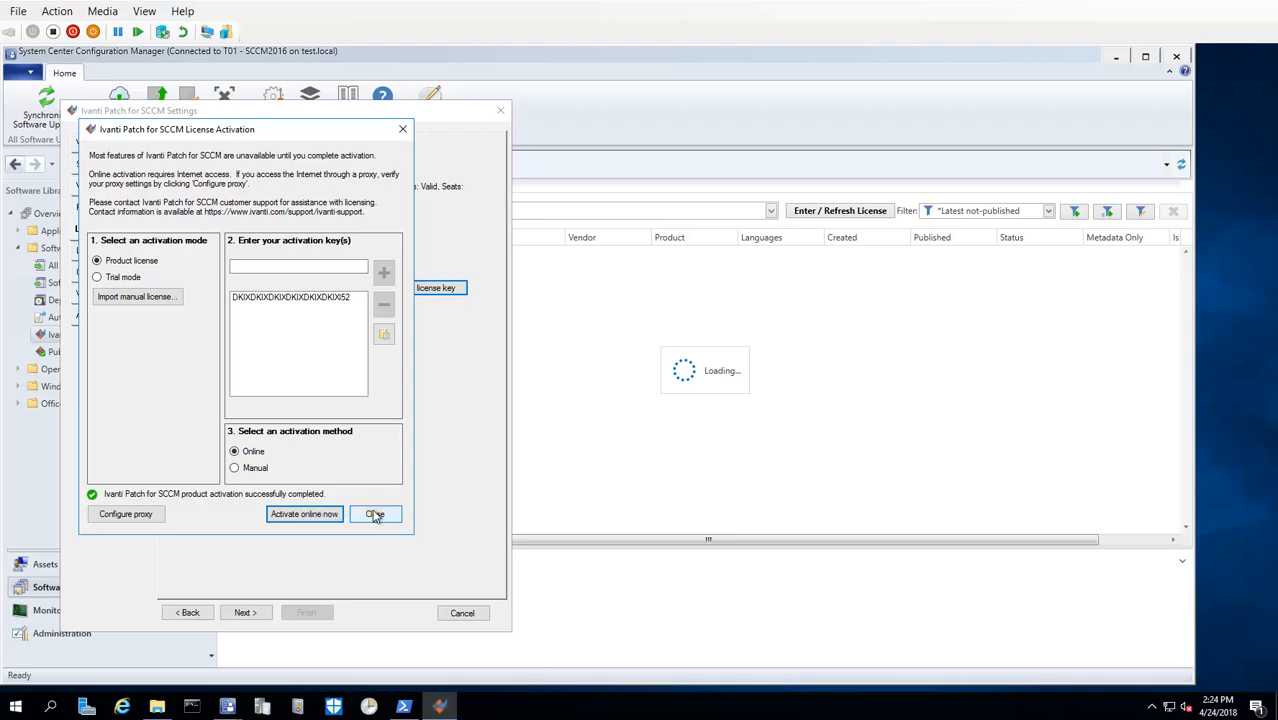
left_click(373, 514)
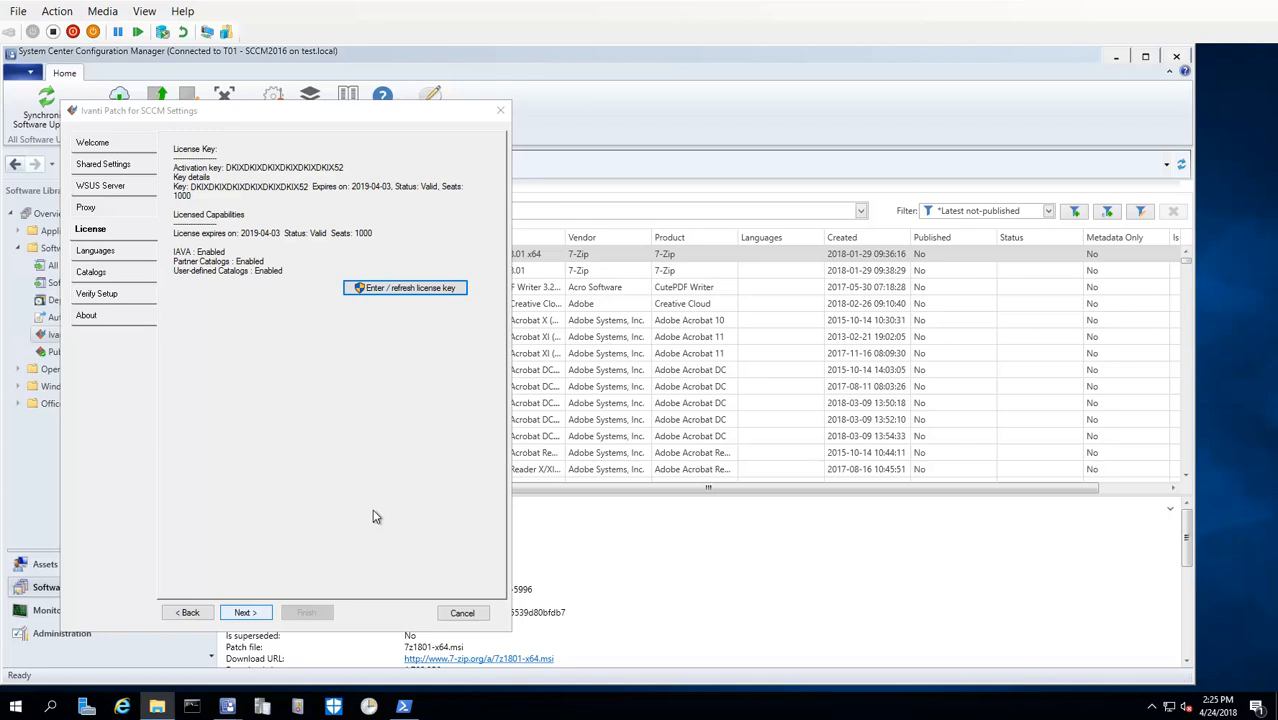
- Reach the Languages page, keeping 'Languages configured in WSUS' selected with English enabled
left_click(245, 612)
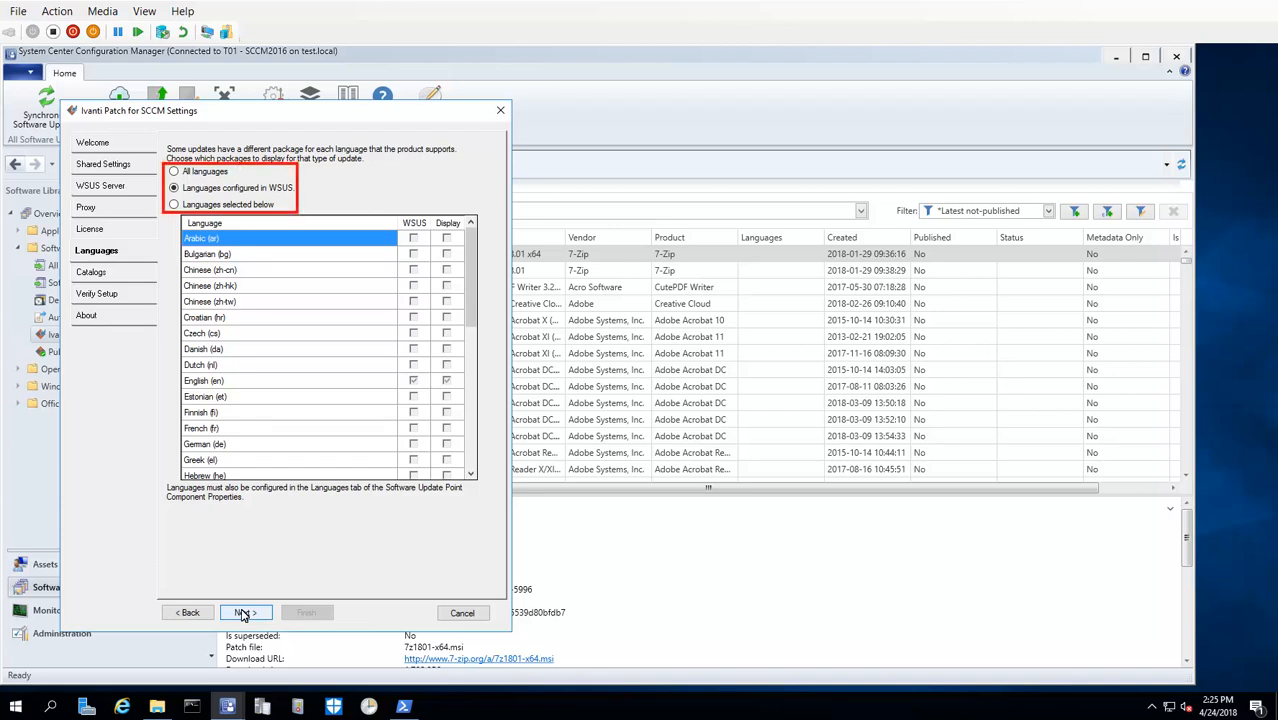
left_click(174, 187)
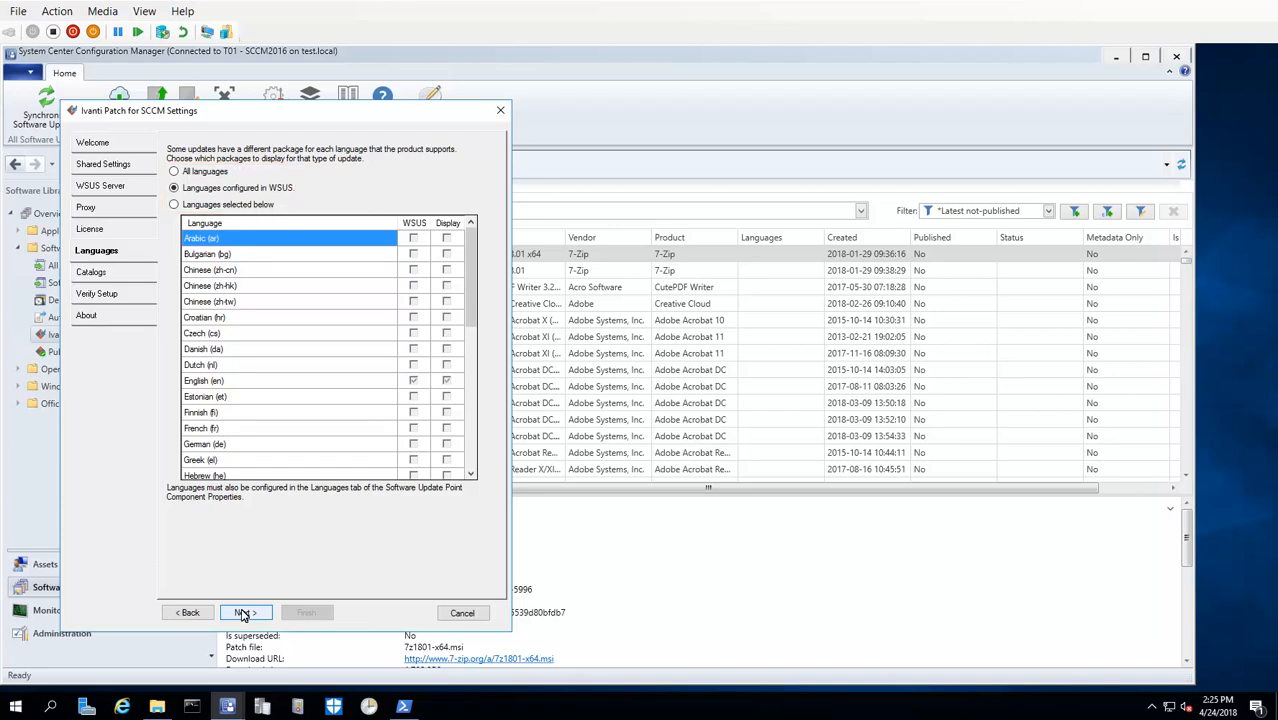
left_click(174, 188)
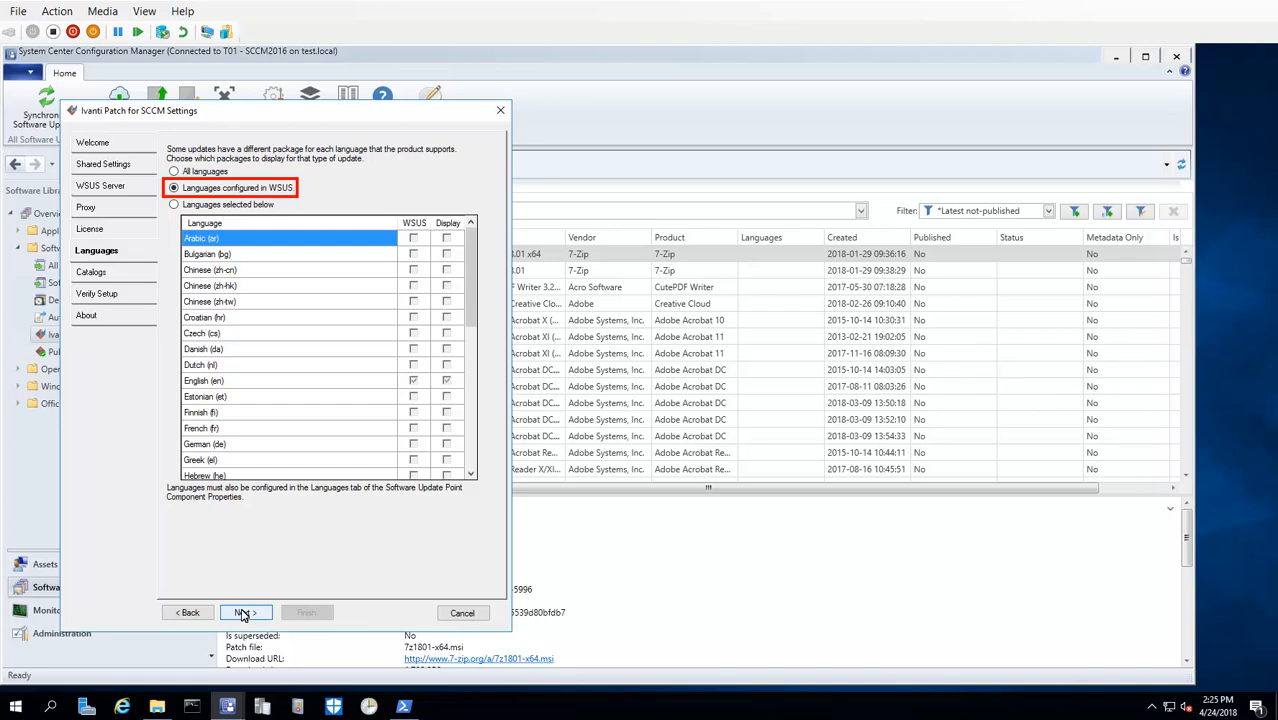
left_click(174, 204)
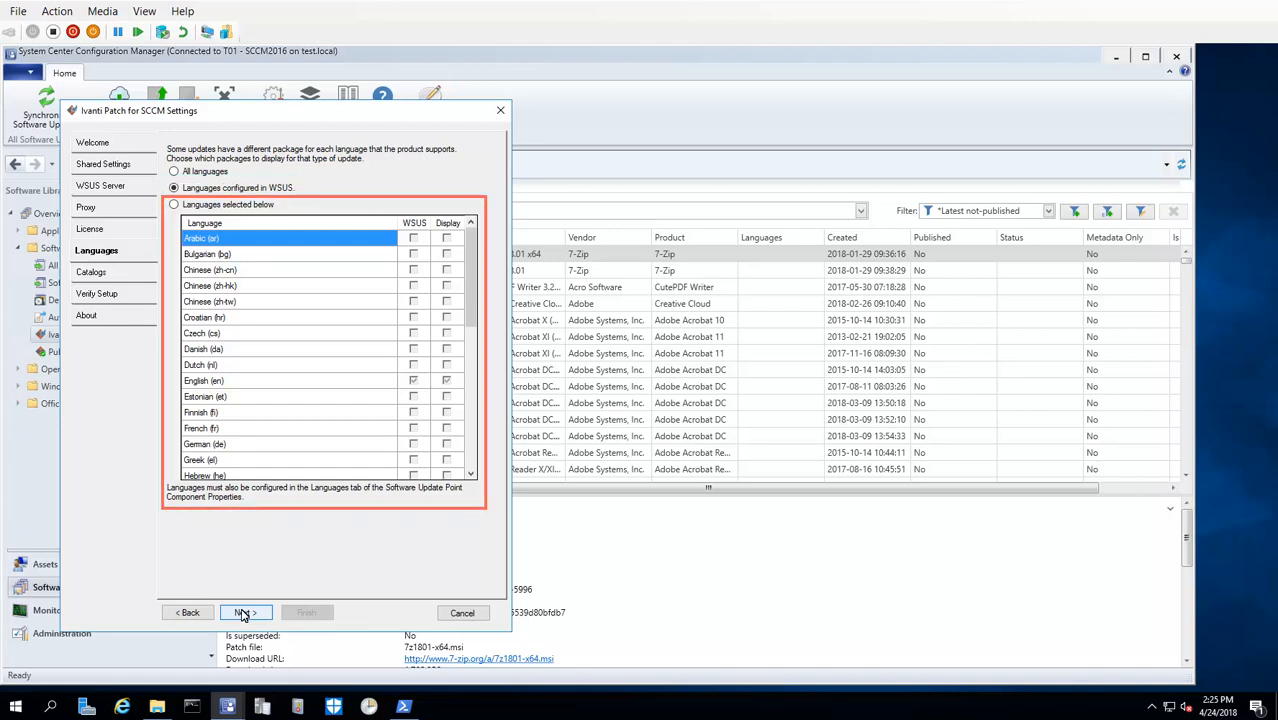
left_click(174, 171)
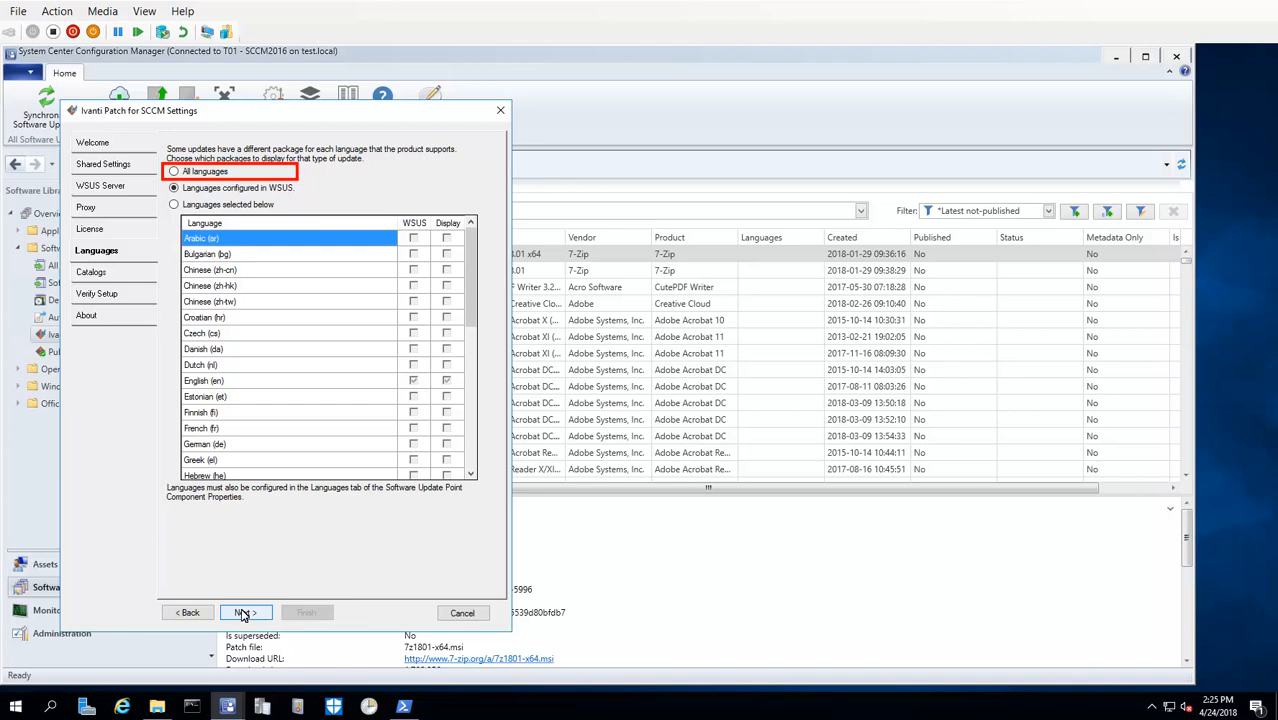
left_click(174, 188)
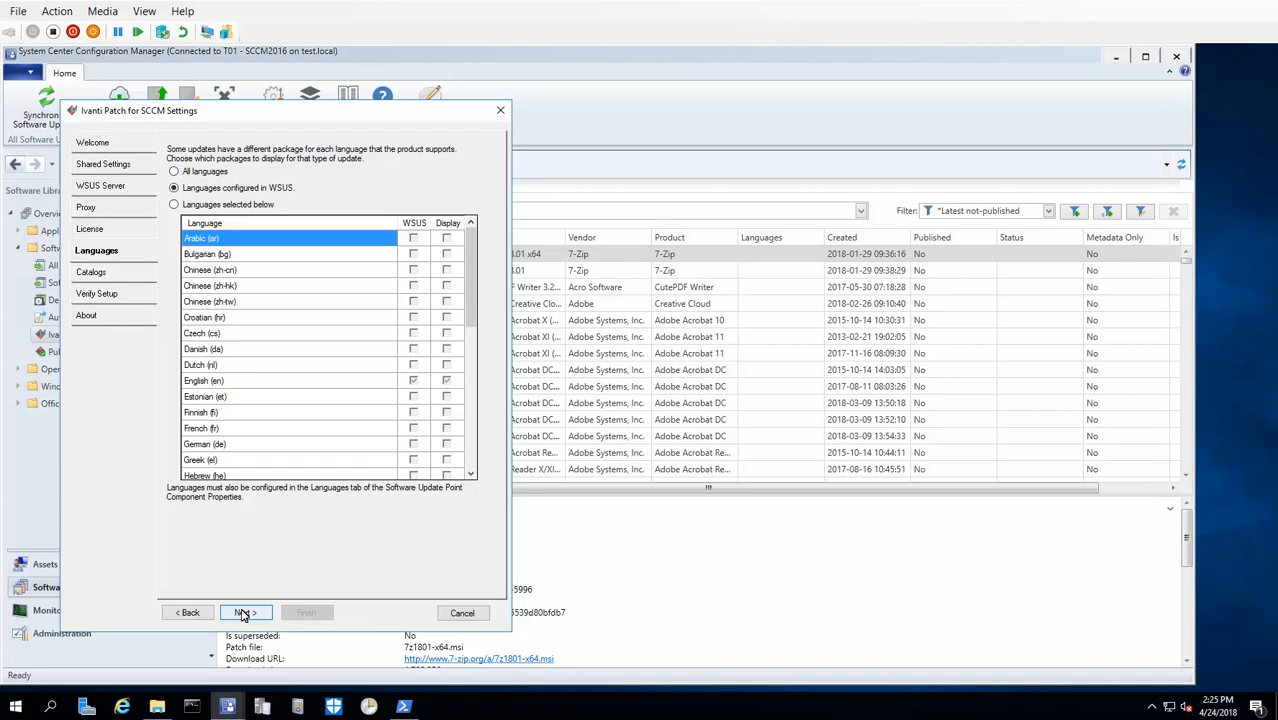
- Keep Ivanti Catalog active with 'Prompt me' for metadata revisions, then reach Verify Setup
left_click(174, 188)
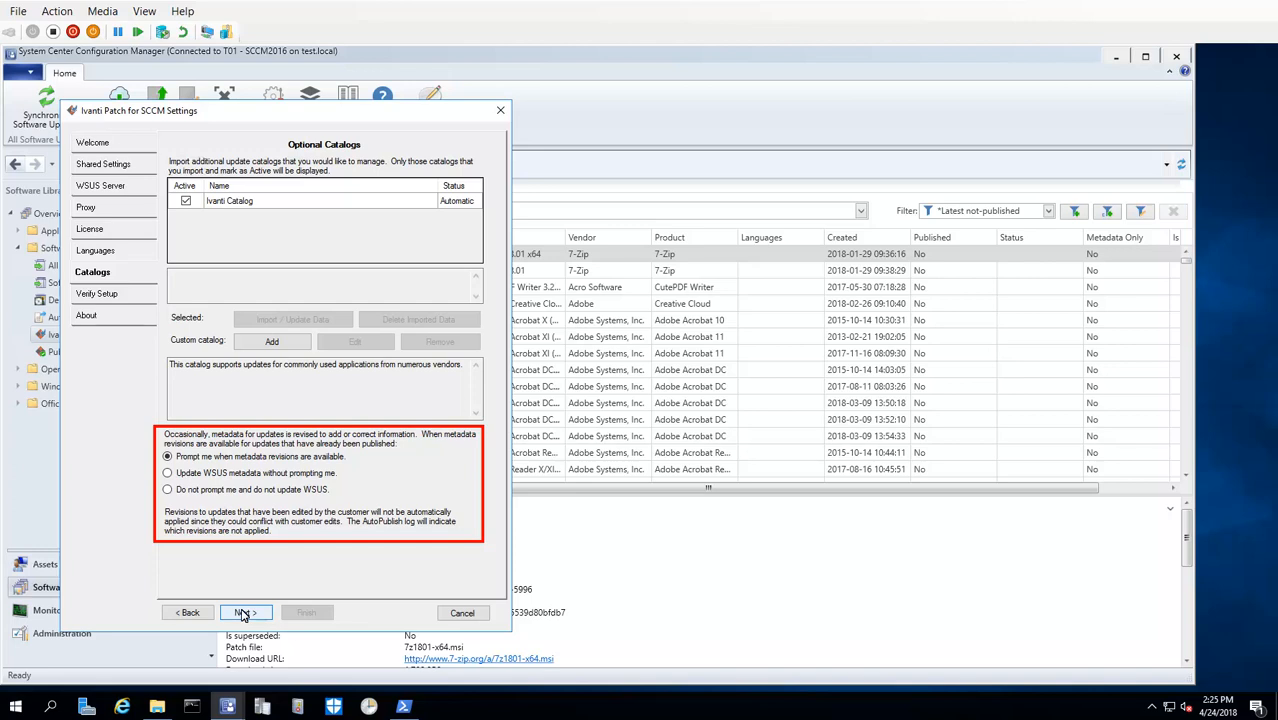
left_click(168, 473)
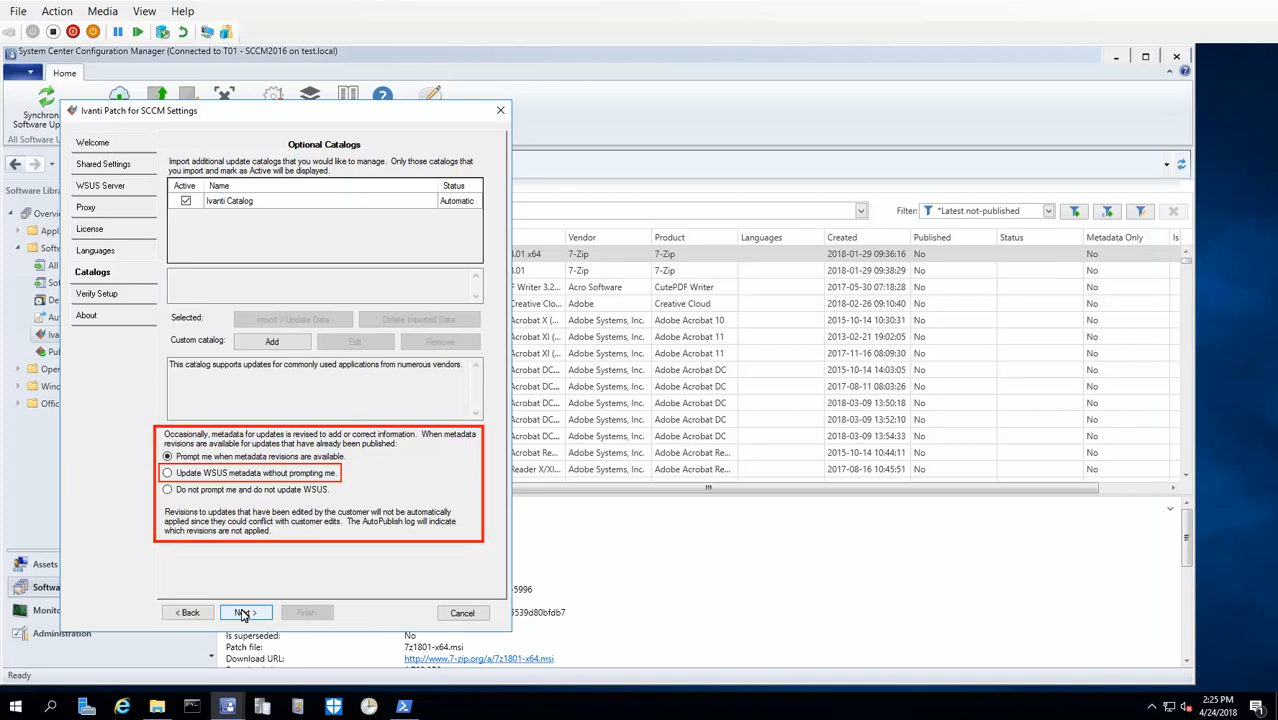
left_click(243, 612)
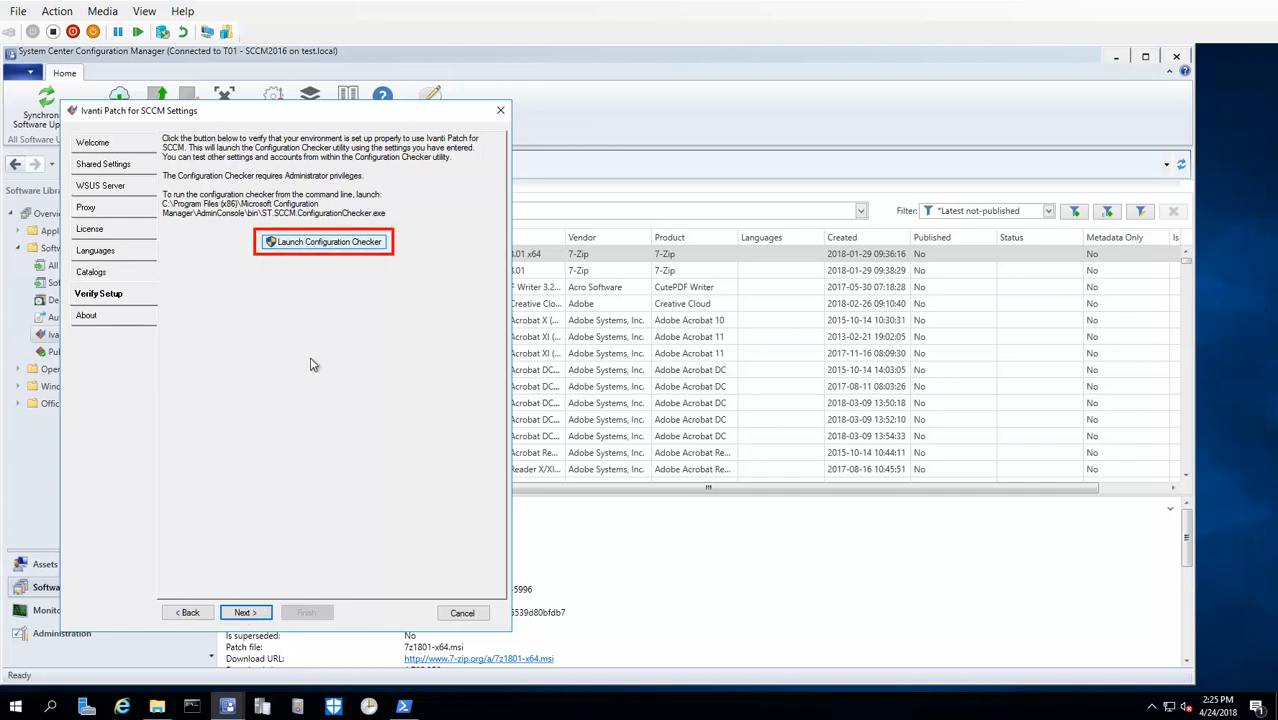
- Run the Configuration Checker; only the WSUS Administrators membership check fails
left_click(322, 241)
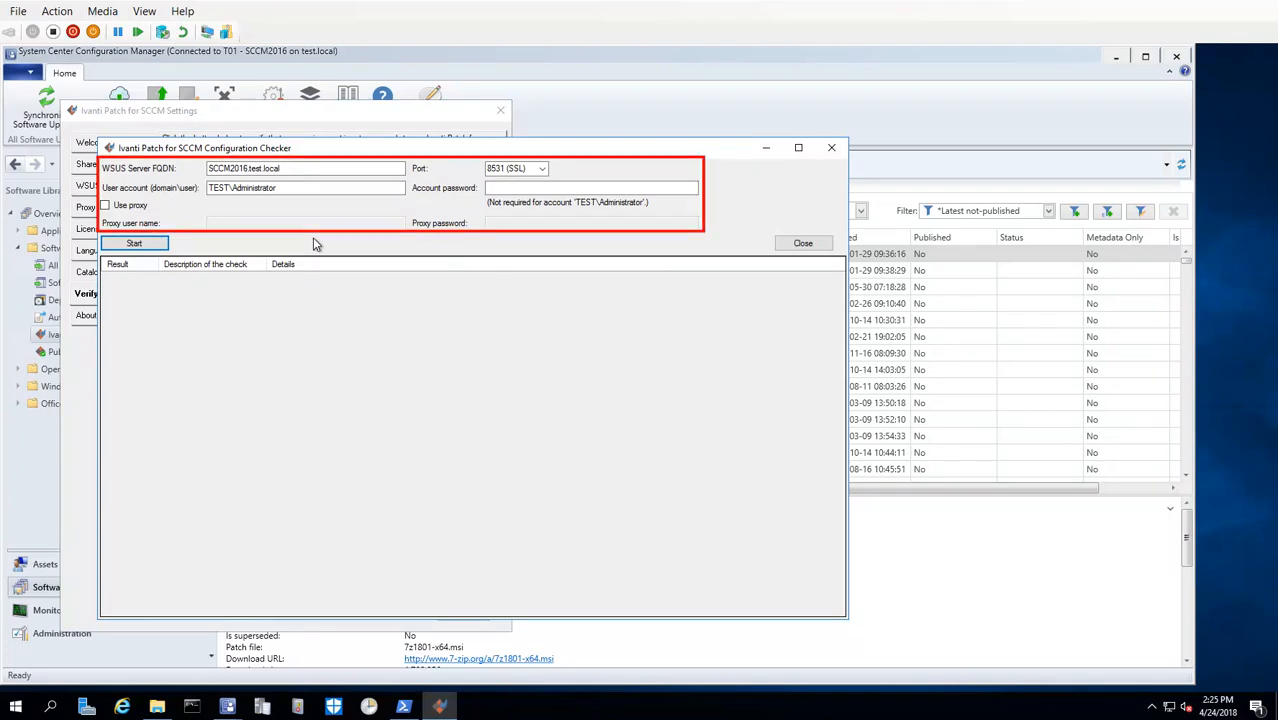
left_click(135, 243)
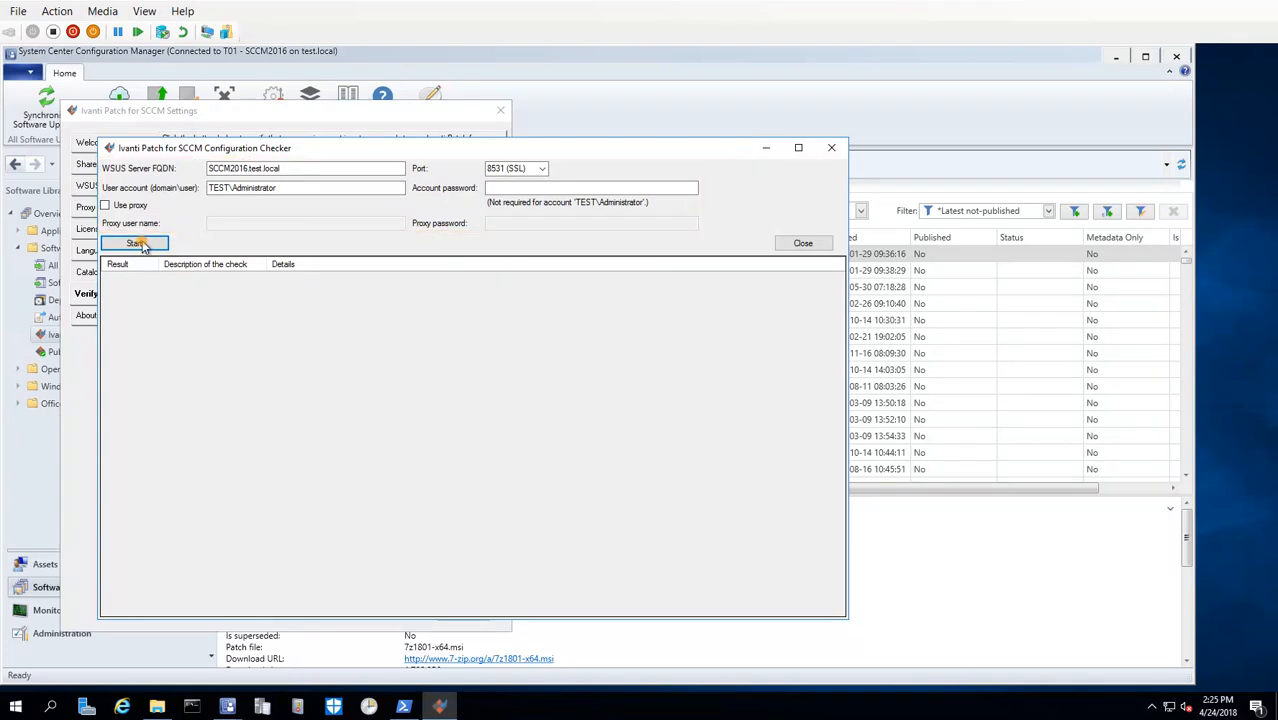
left_click(134, 243)
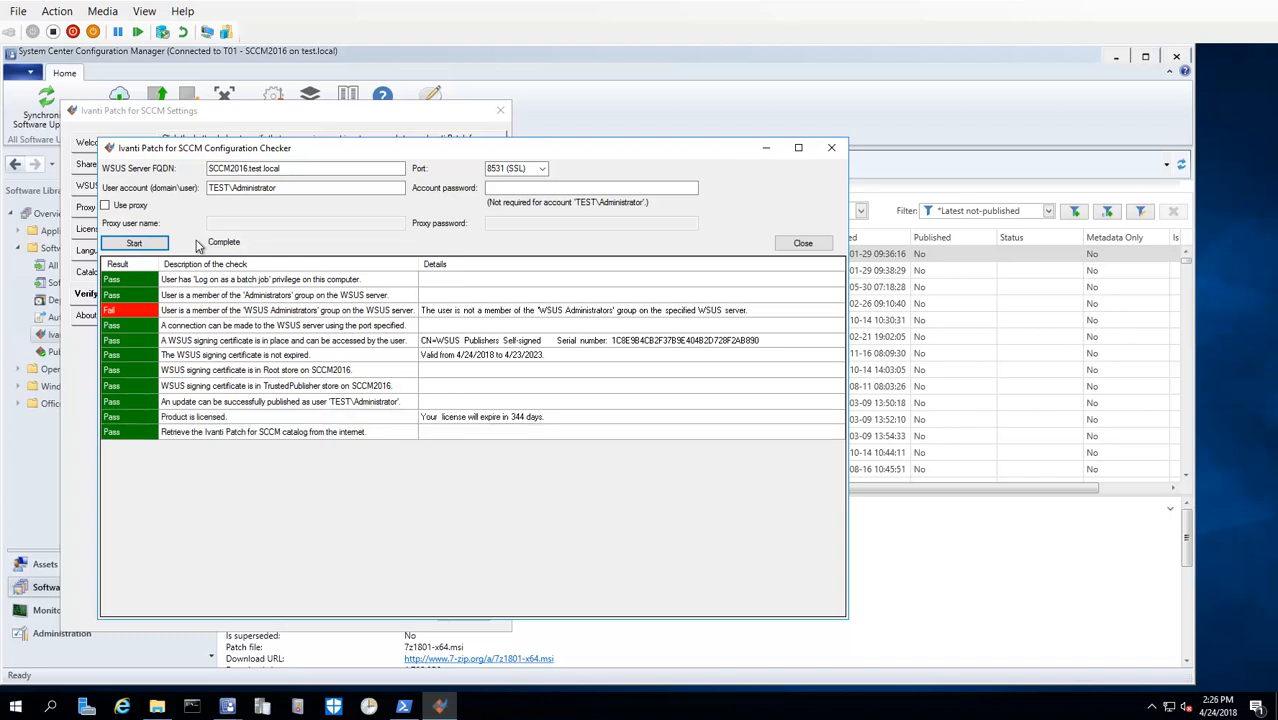
left_click(285, 309)
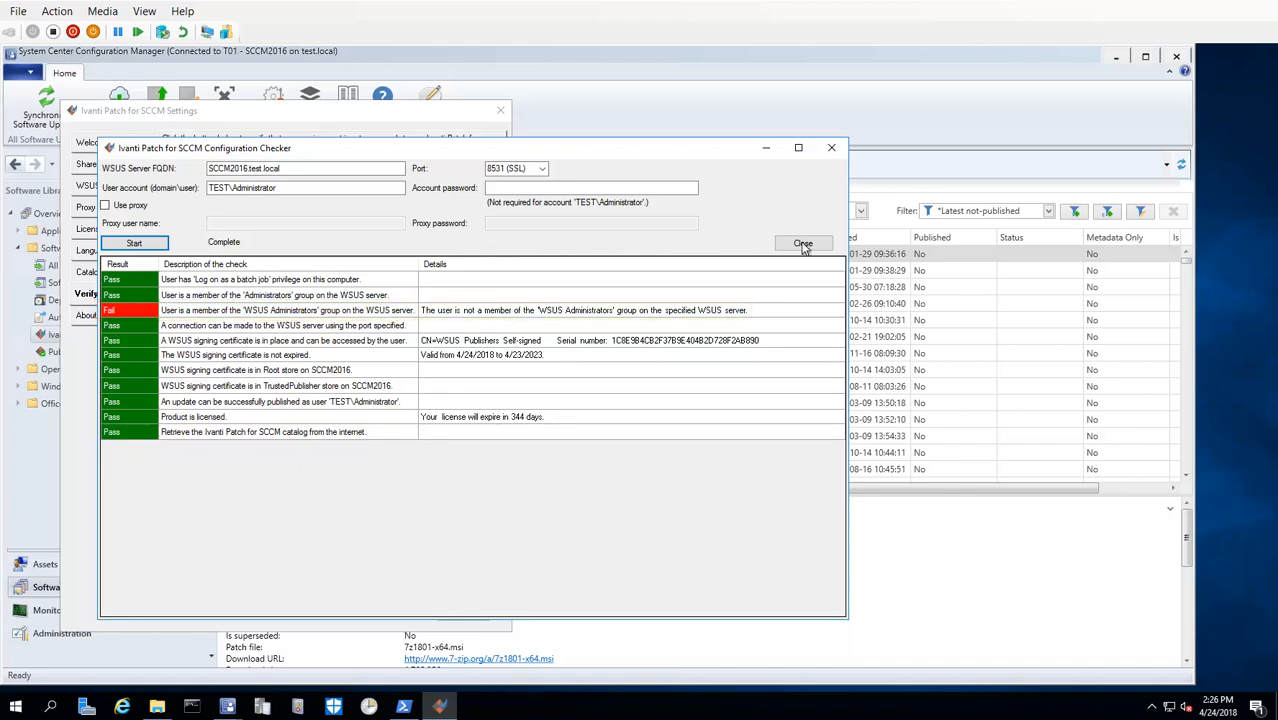
left_click(803, 243)
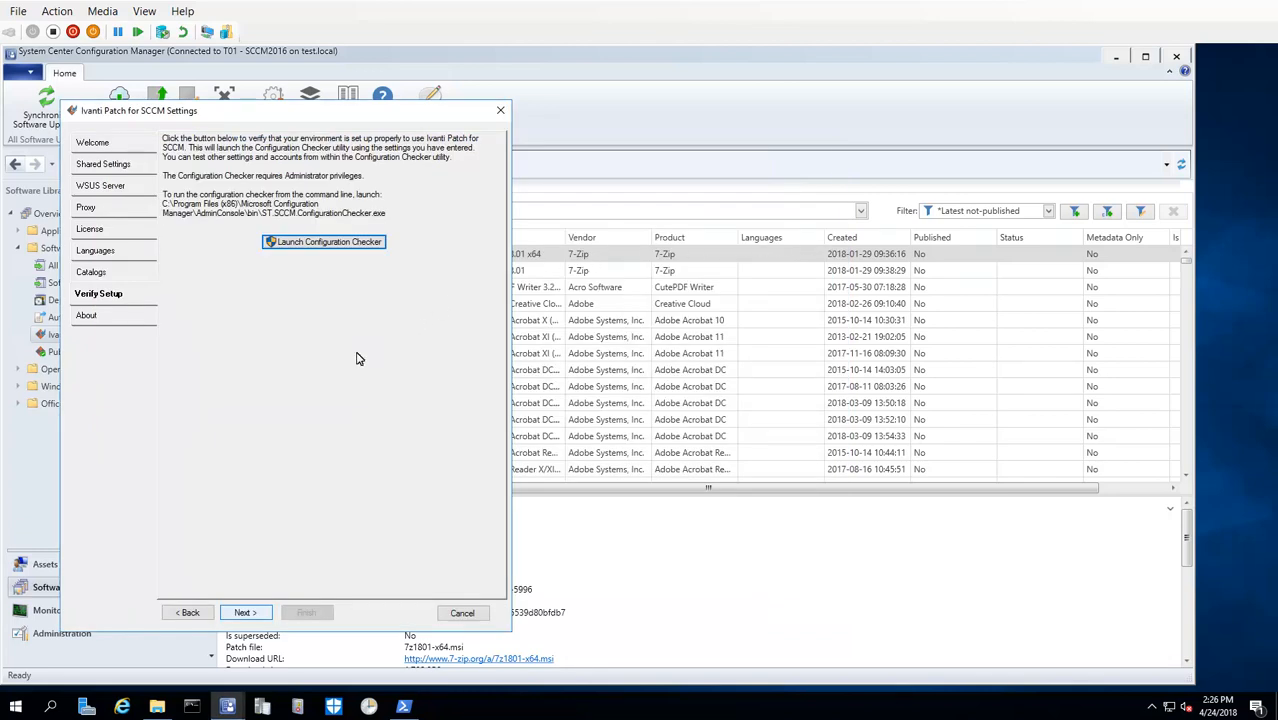
- Go through the About page and finish the settings wizard
left_click(245, 612)
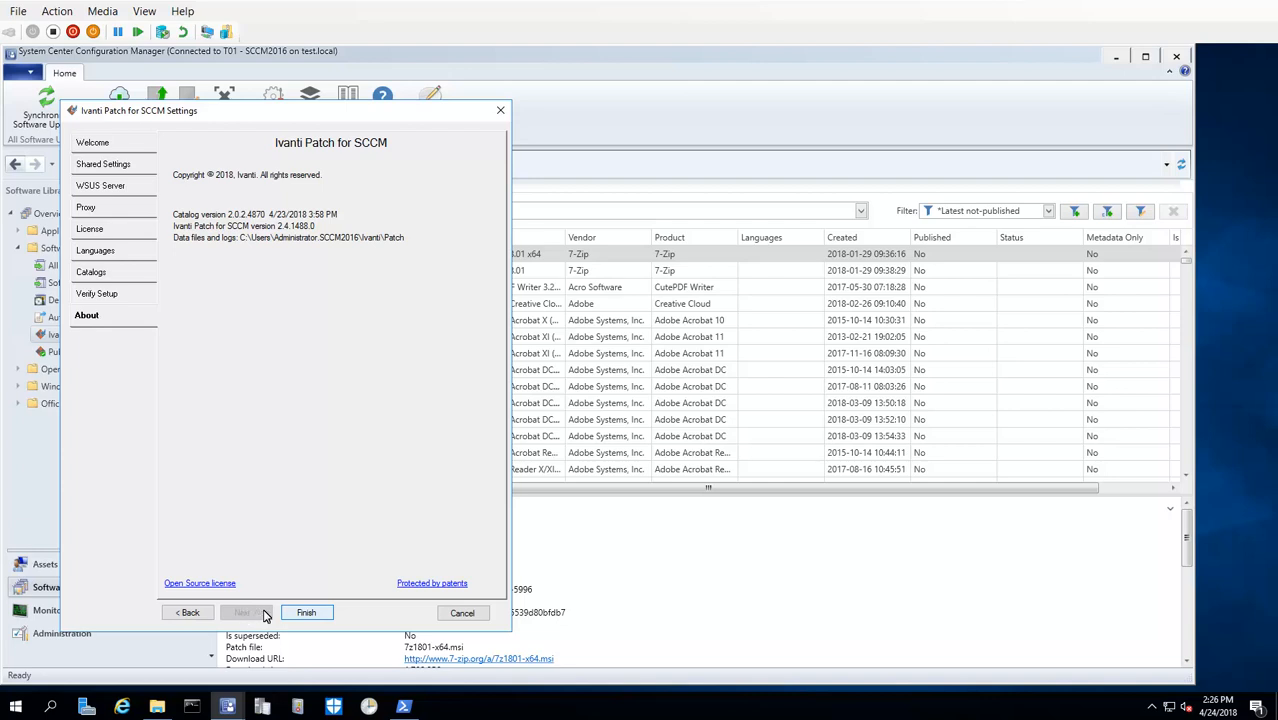
left_click(306, 612)
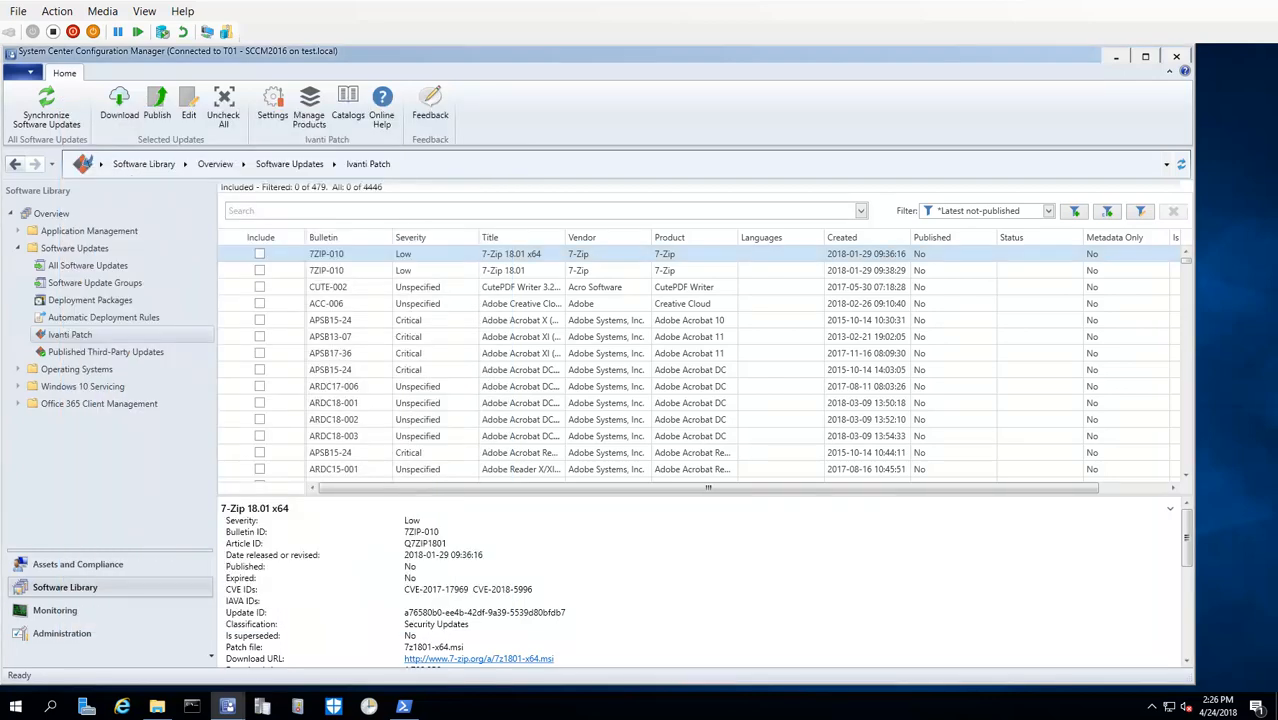